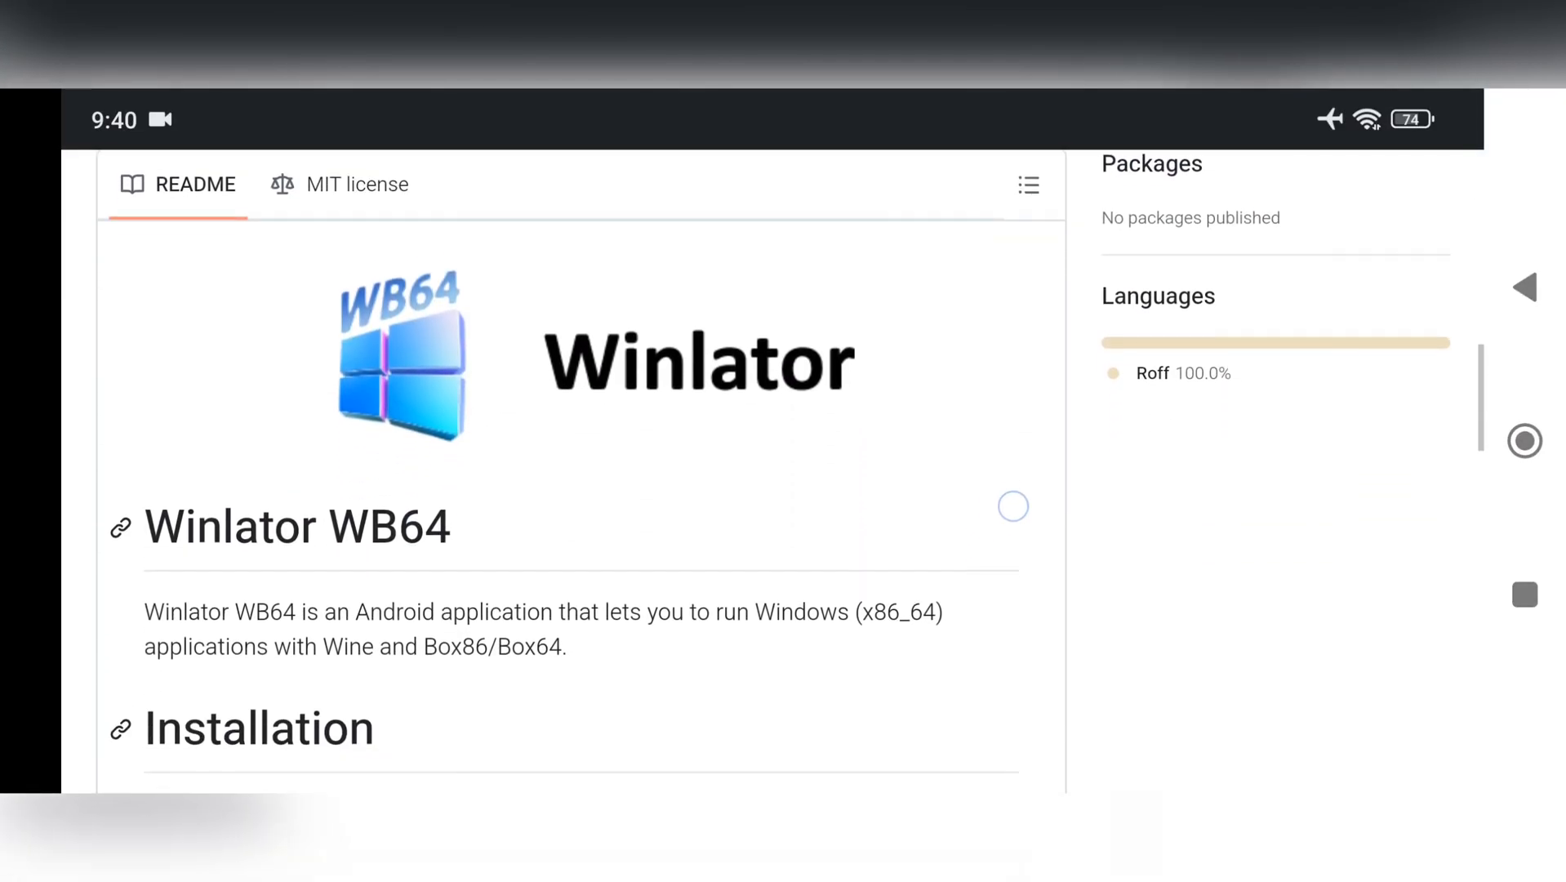
# Step: Scroll the Winlator WB64 README down to the Installation section and its Releases link
pyautogui.scroll(-3)
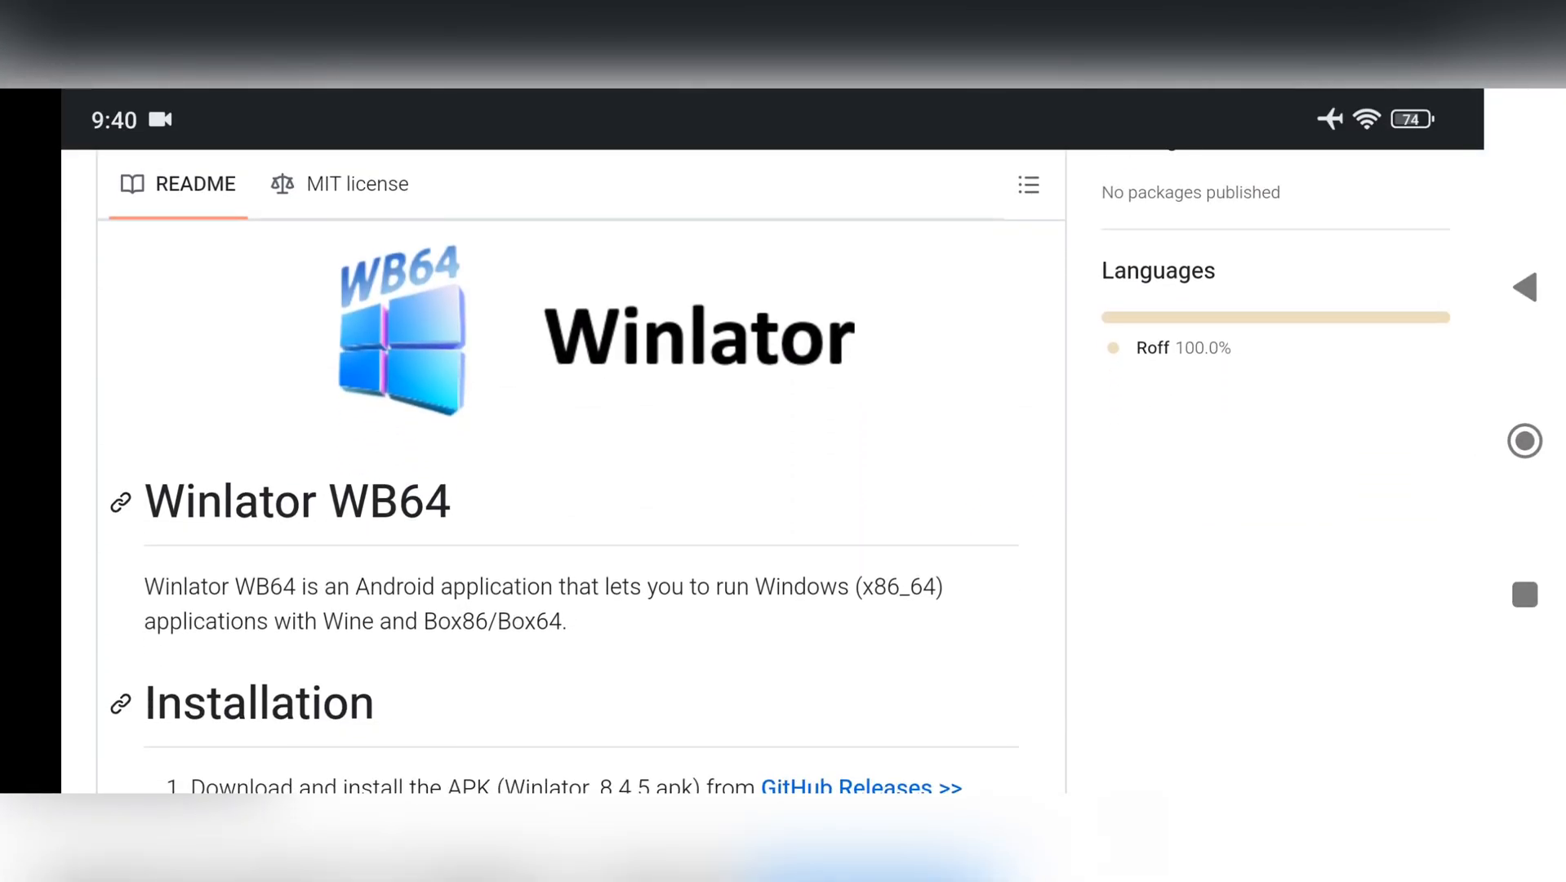
pyautogui.scroll(-3)
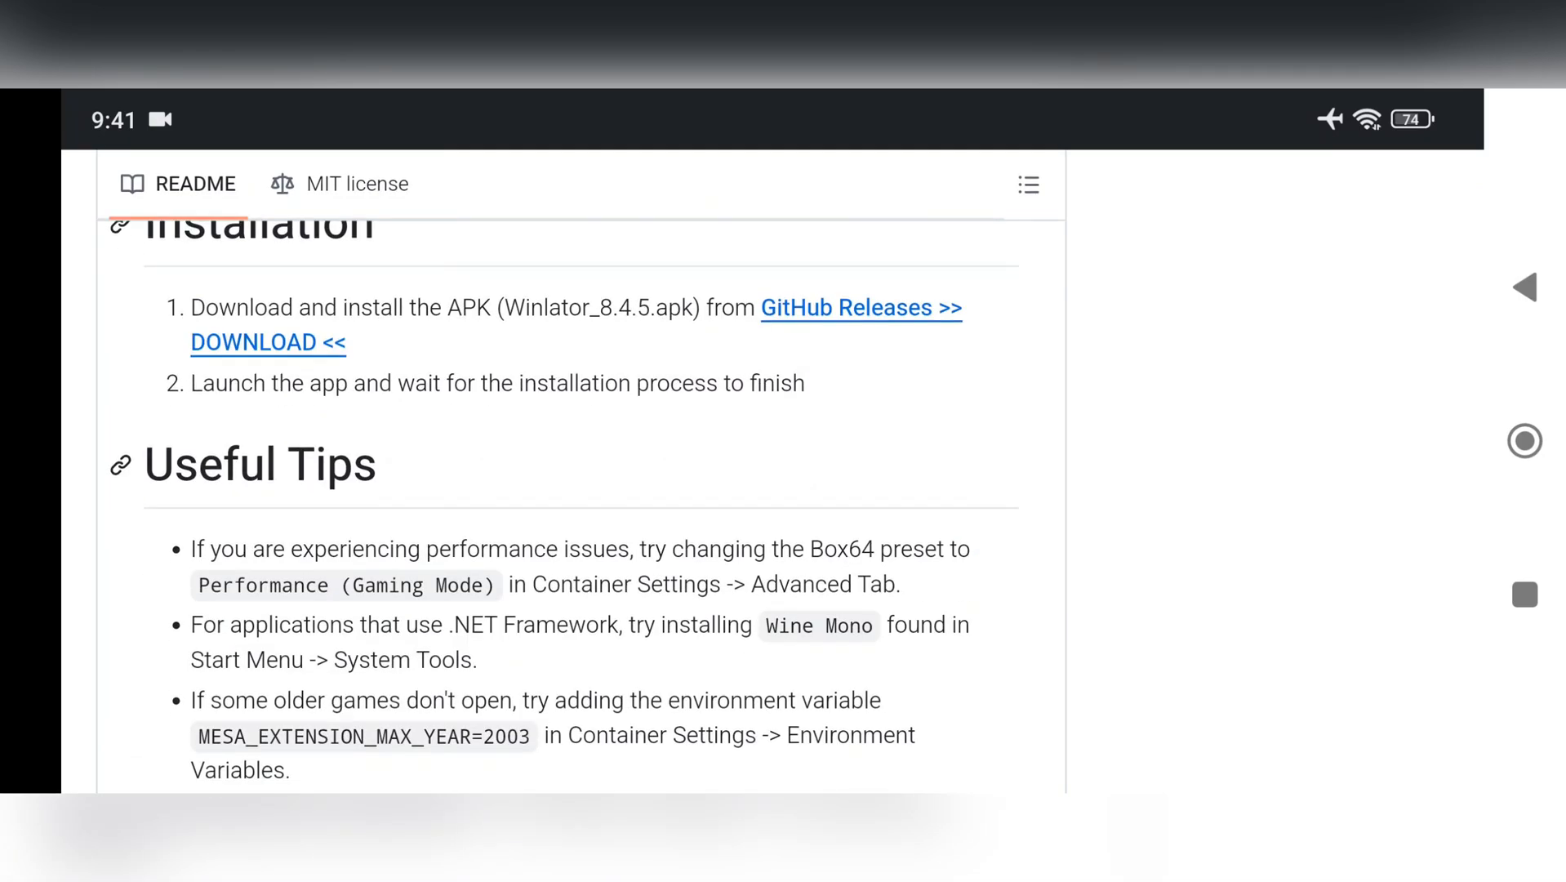
pyautogui.scroll(-3)
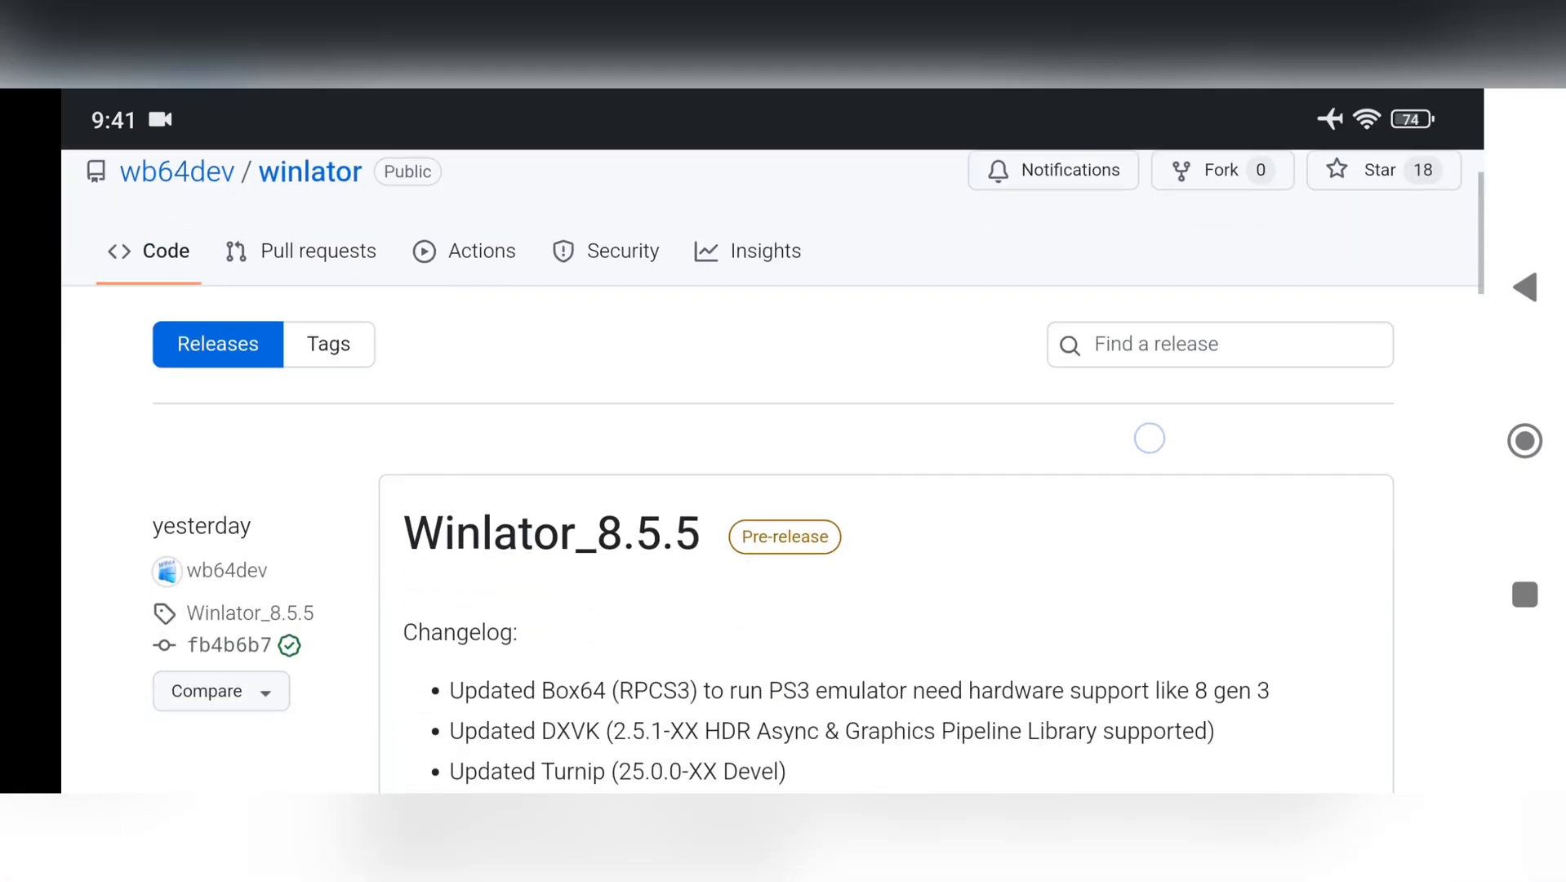
pyautogui.scroll(-3)
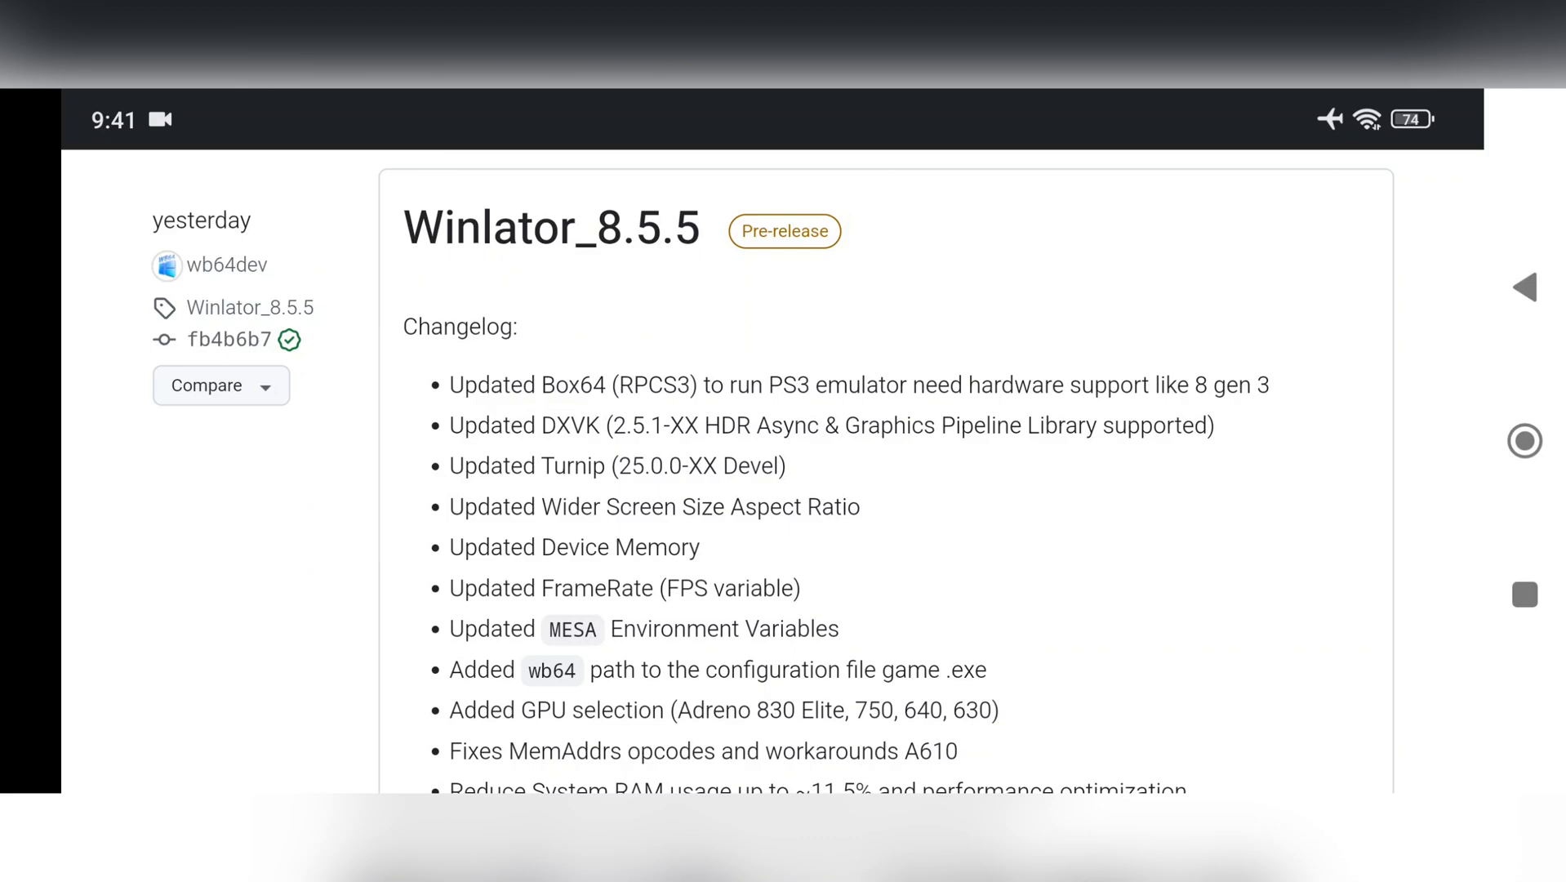
pyautogui.scroll(-3)
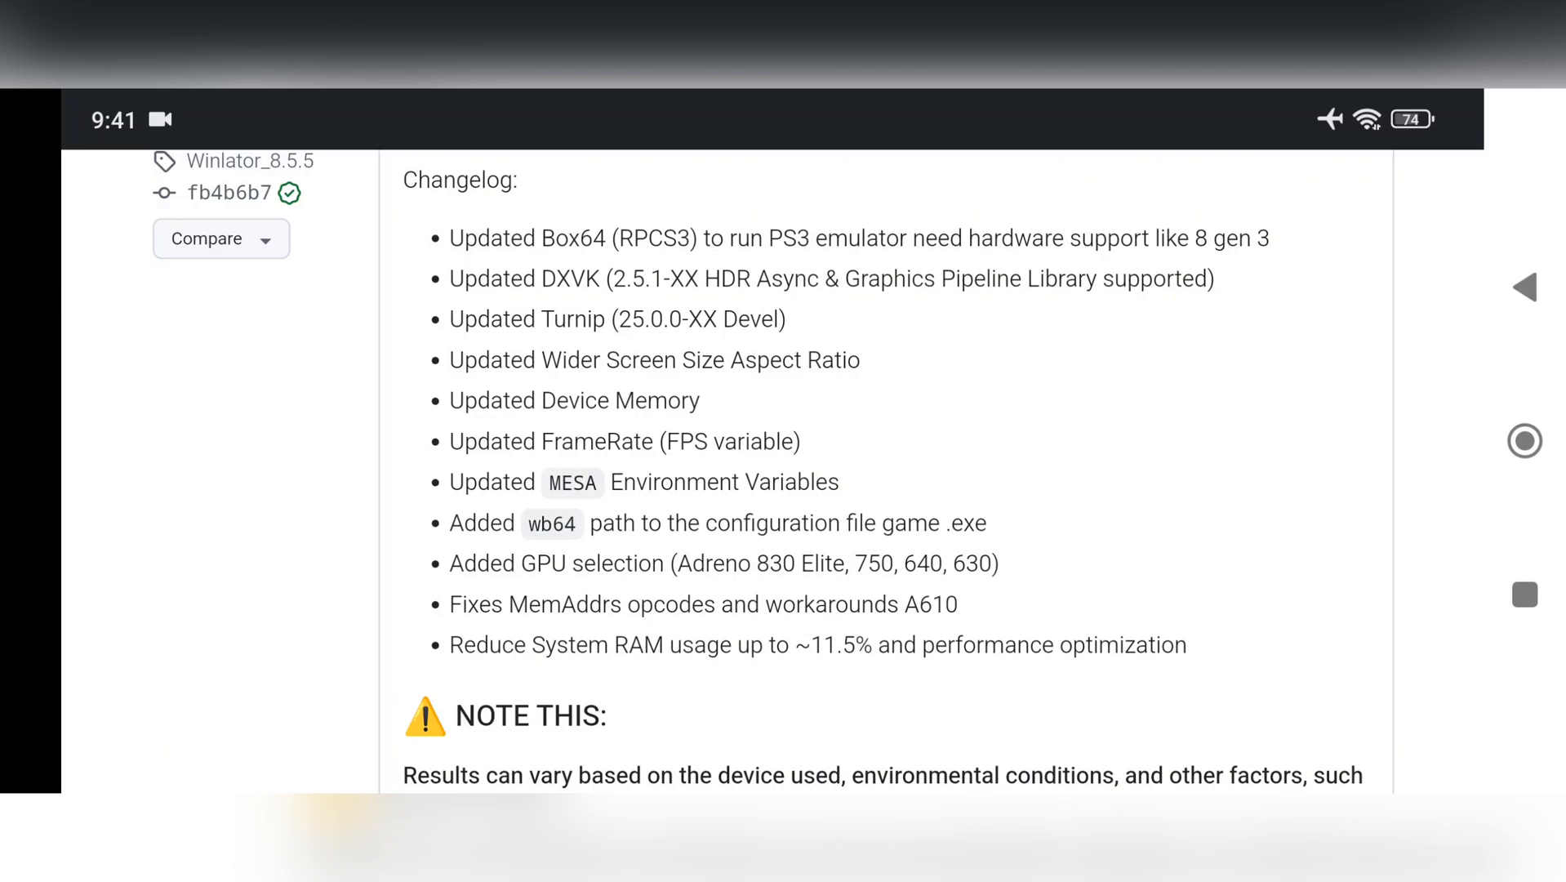
# Step: Scroll through the Winlator_8.5.5 pre-release changelog down to the Winlator_8.4.5 release
pyautogui.scroll(-3)
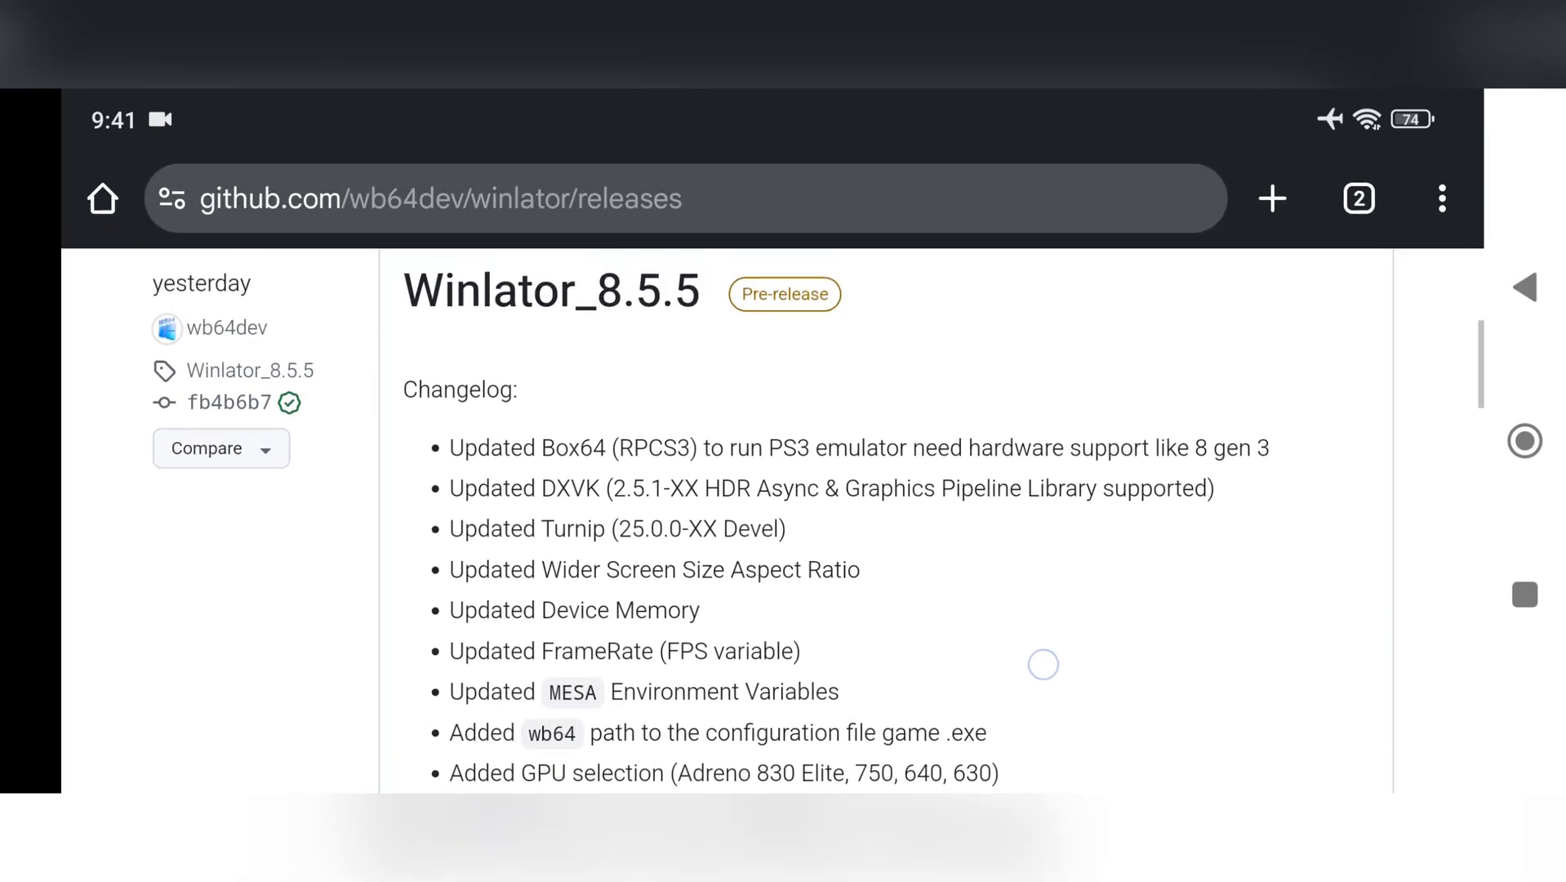
pyautogui.scroll(-3)
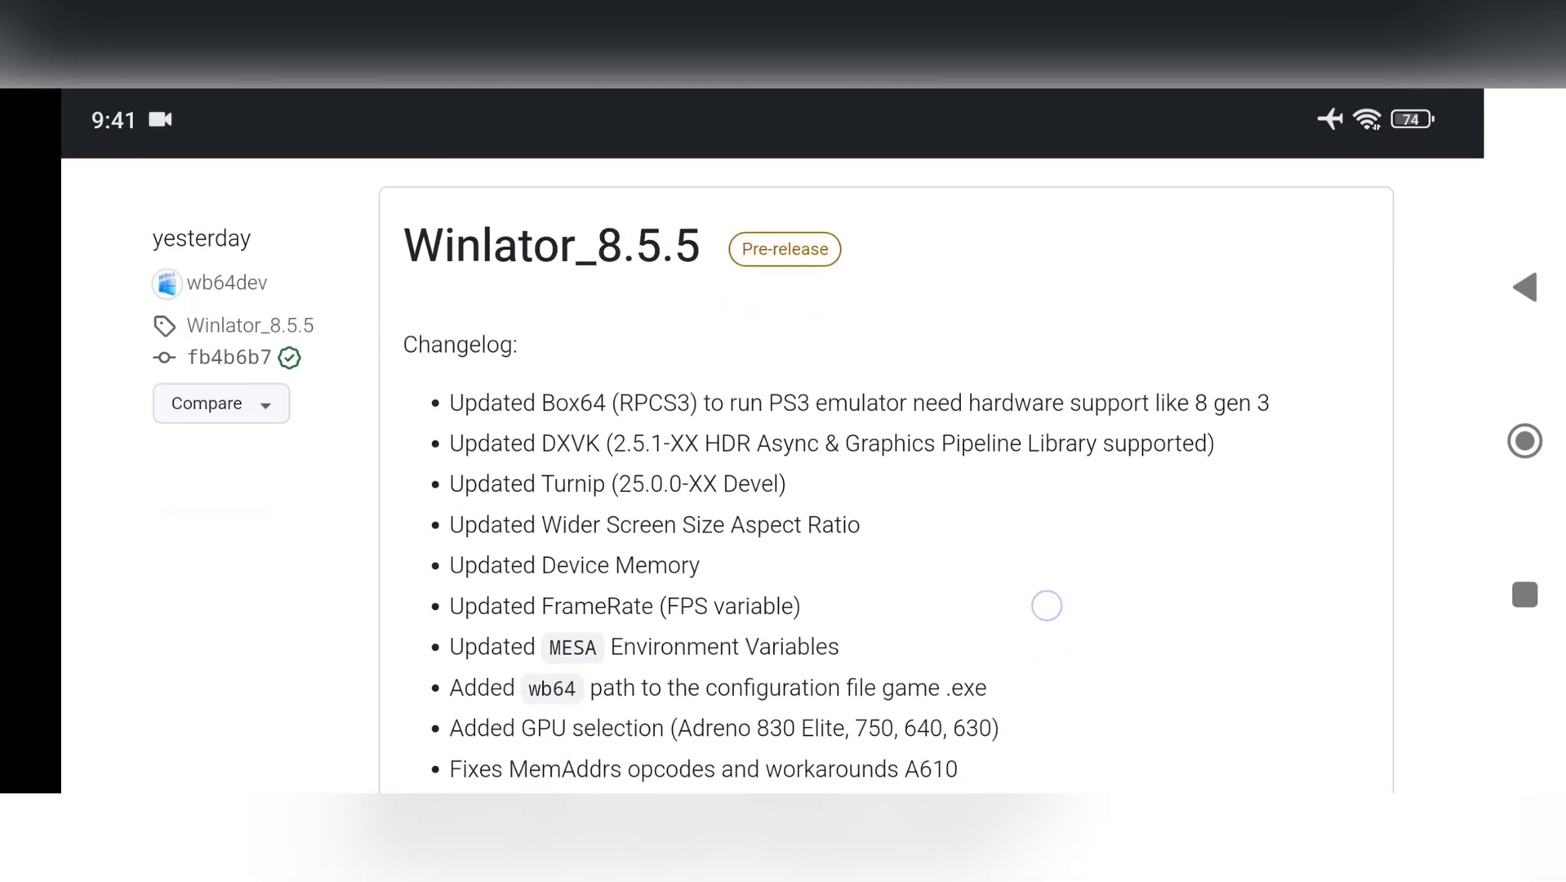
pyautogui.scroll(-3)
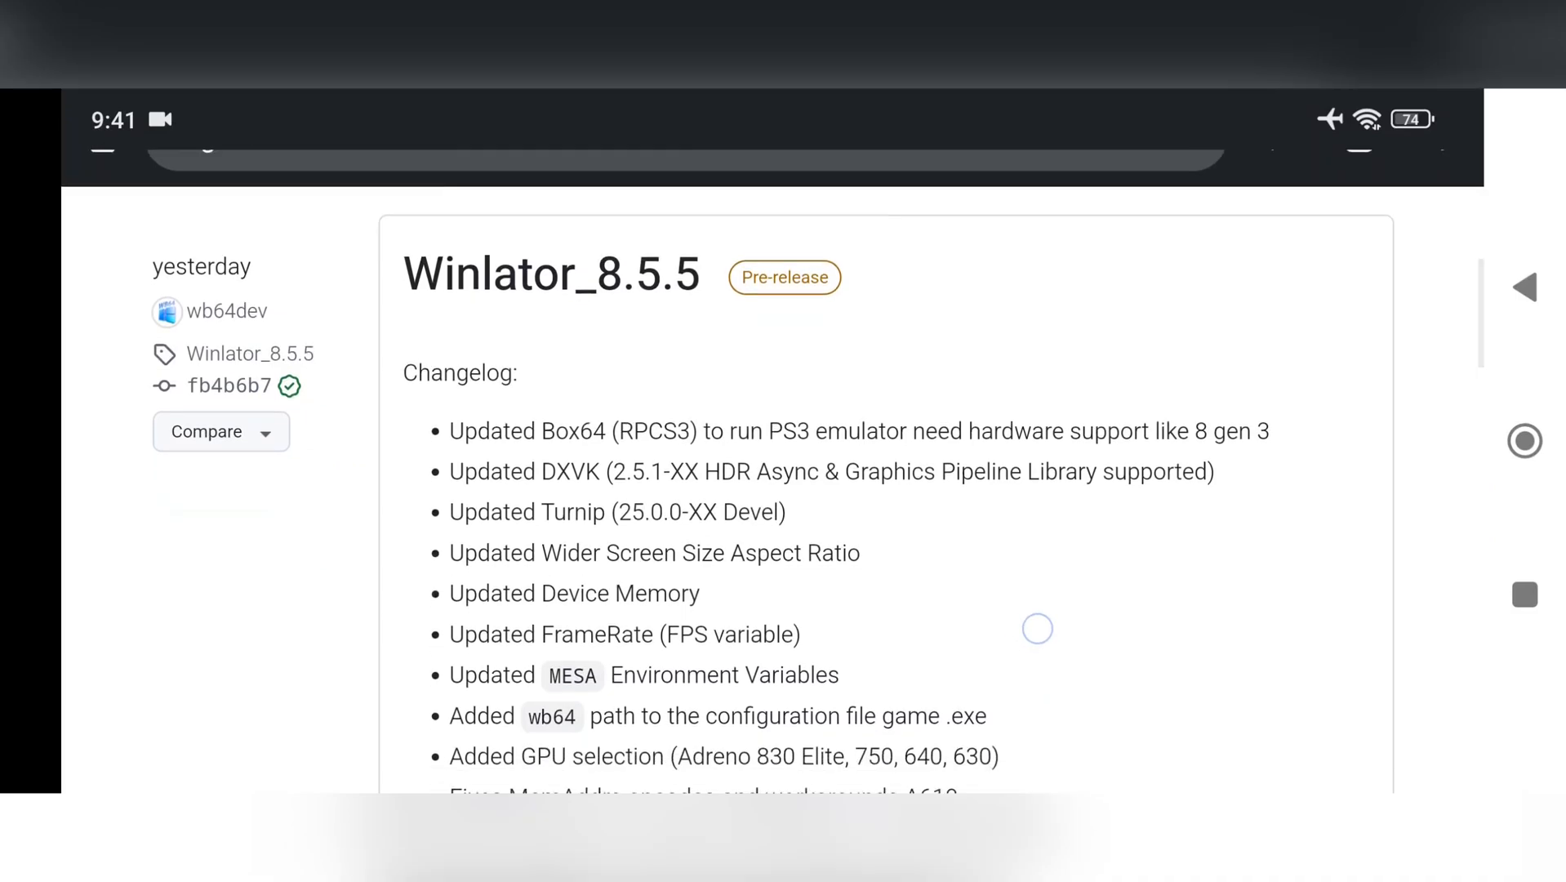
pyautogui.scroll(-3)
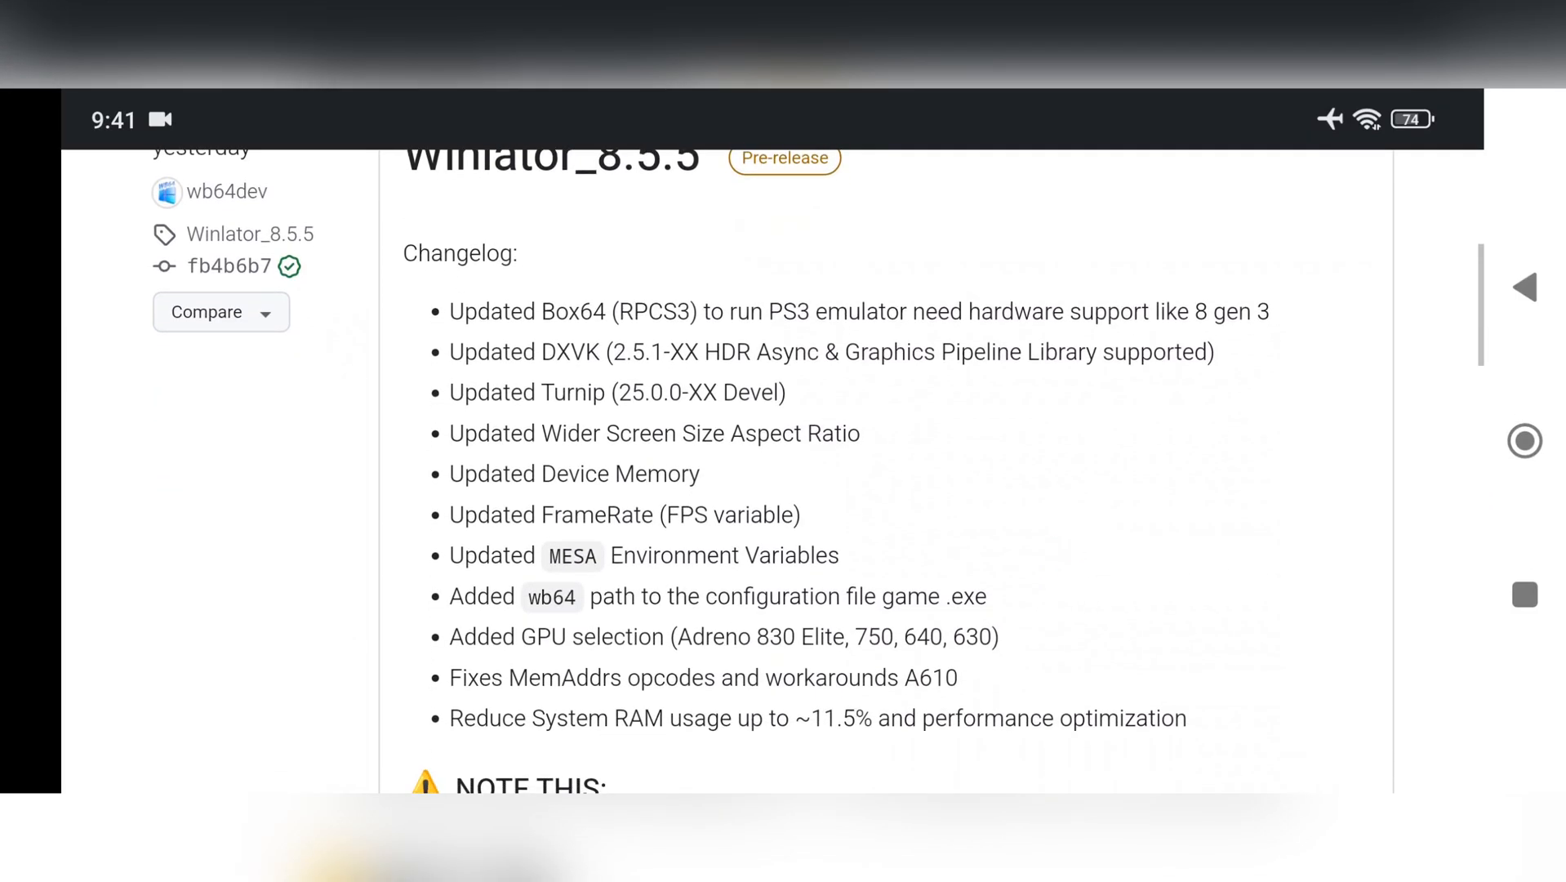
pyautogui.scroll(-3)
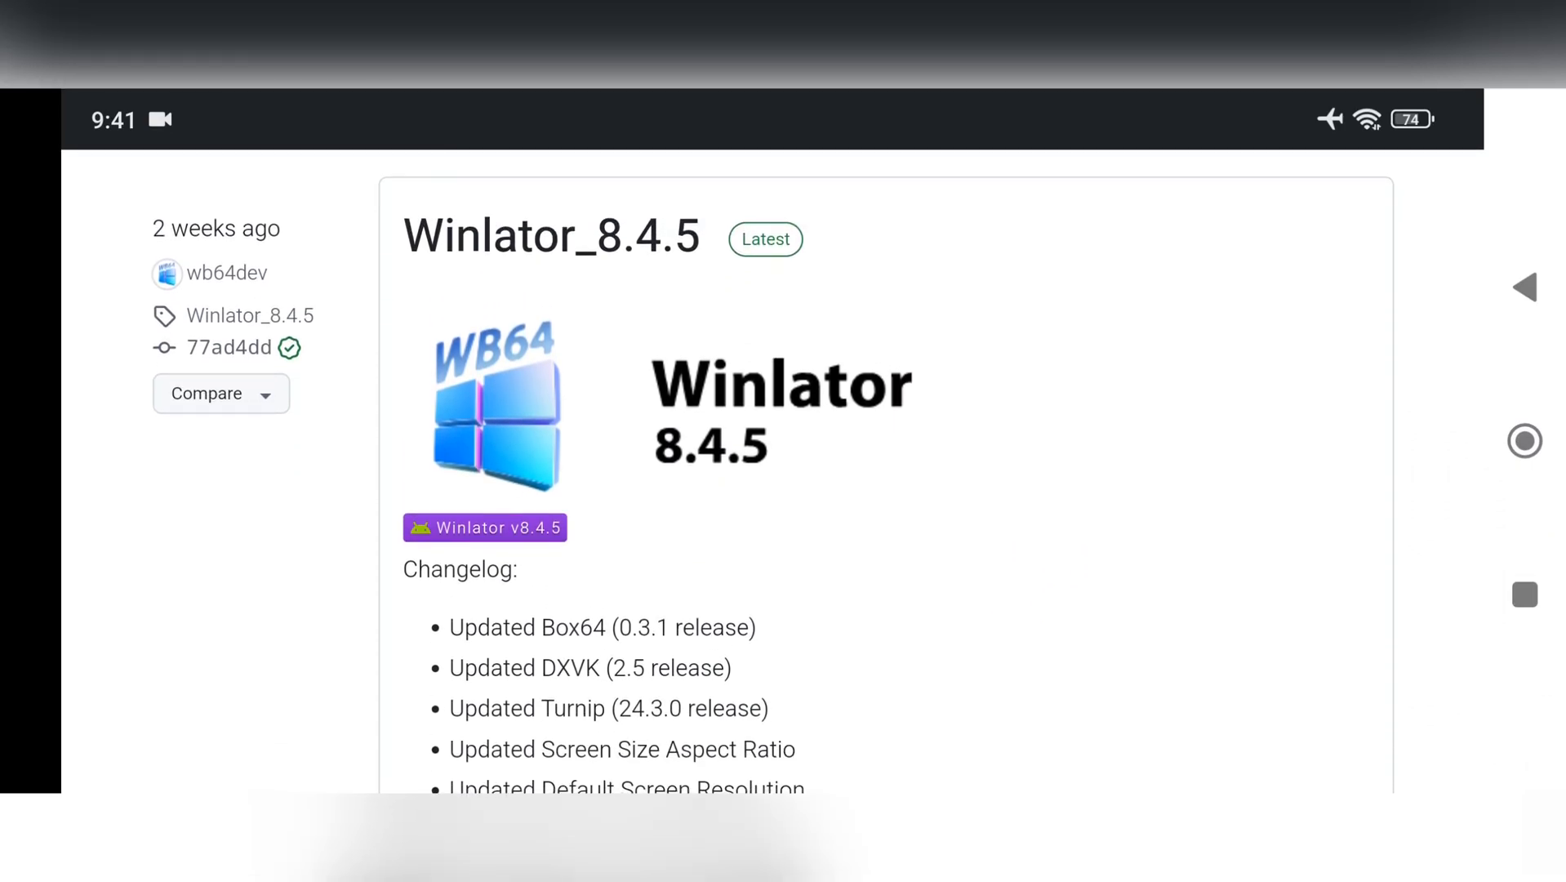
# Step: Scroll past the Winlator_8.4.5 changelog to its Assets list with Winlator_8.4.5.WB64.apk
pyautogui.scroll(-3)
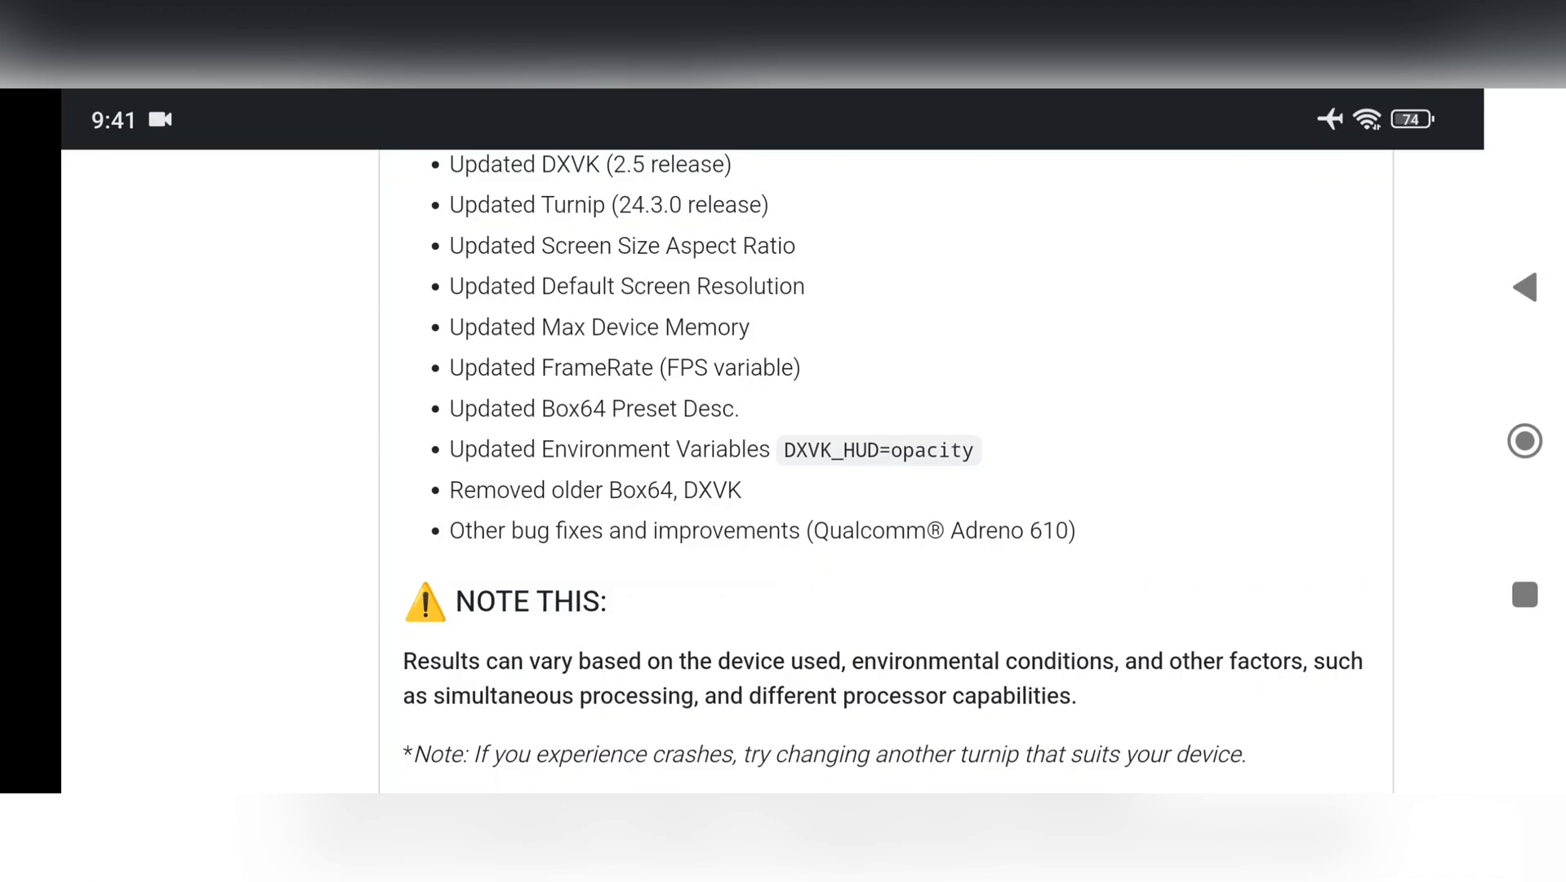
pyautogui.scroll(-3)
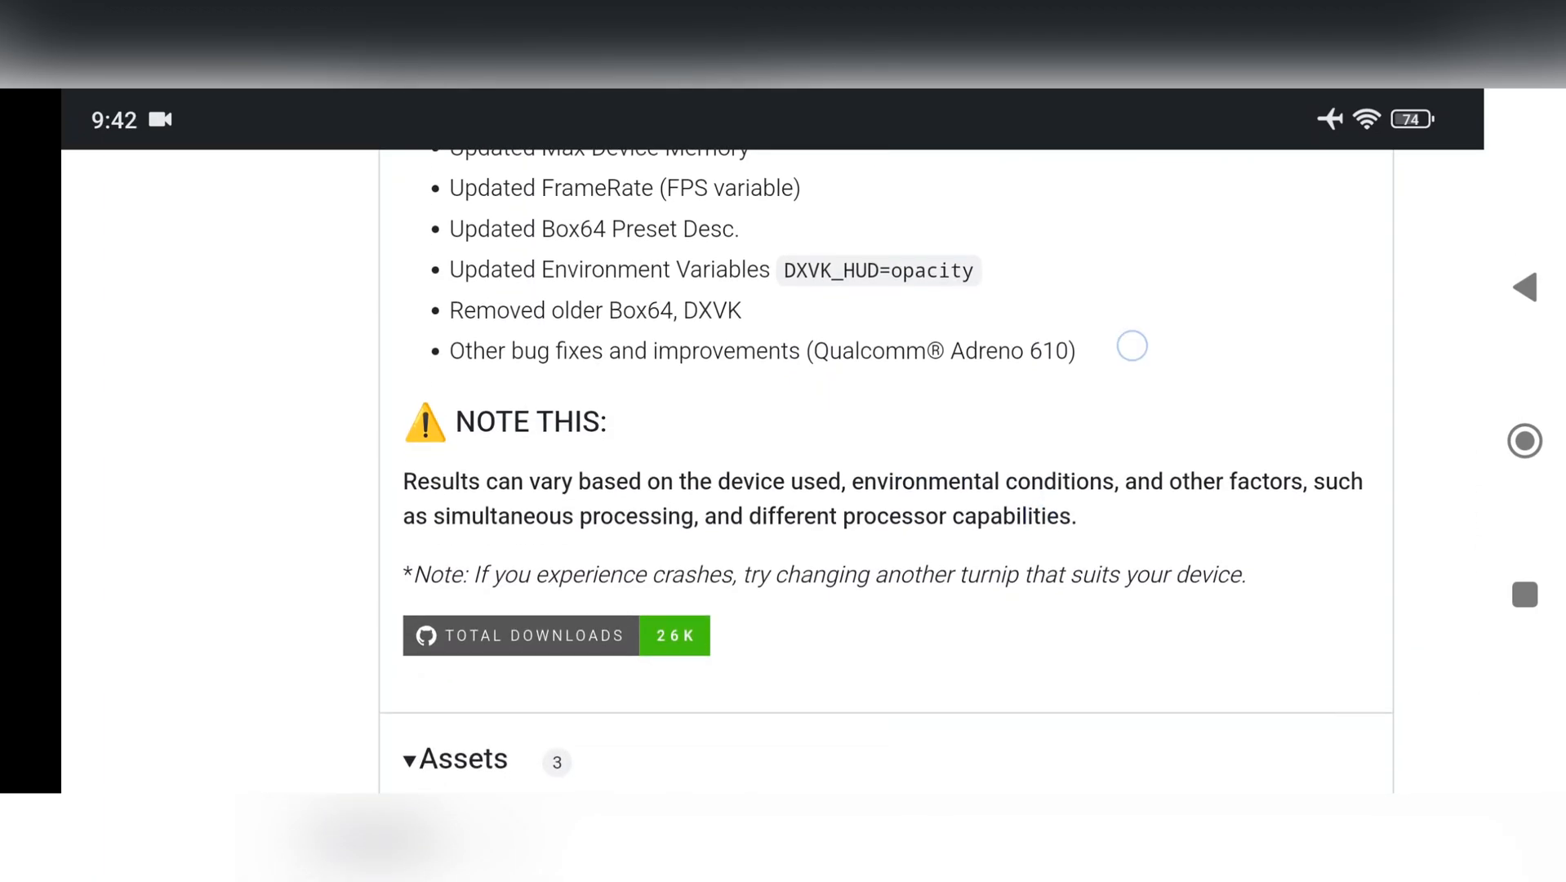
pyautogui.scroll(-3)
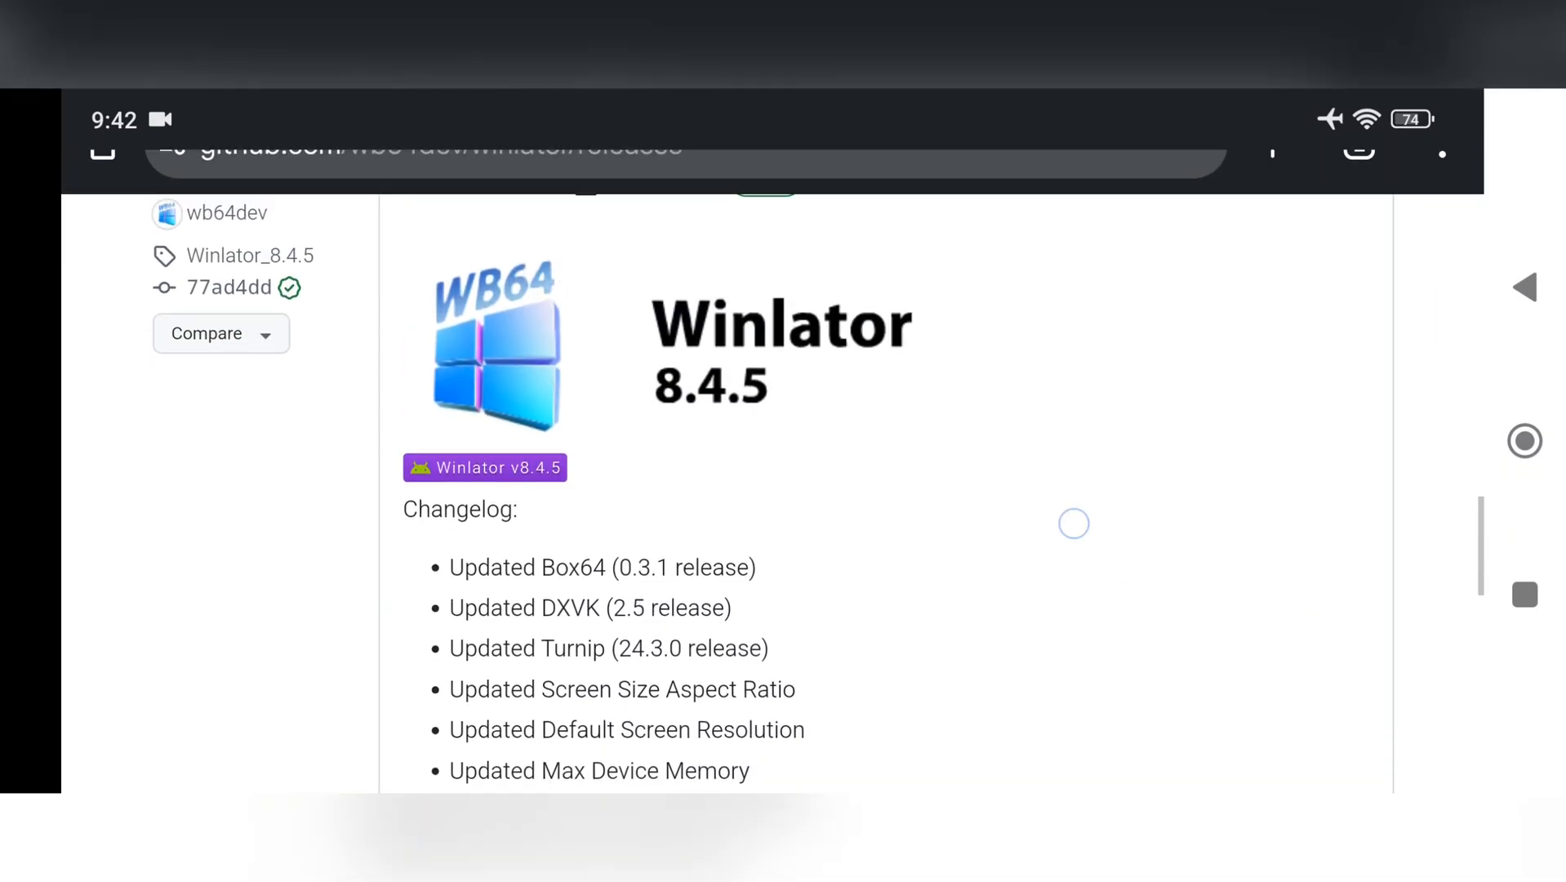
pyautogui.scroll(-3)
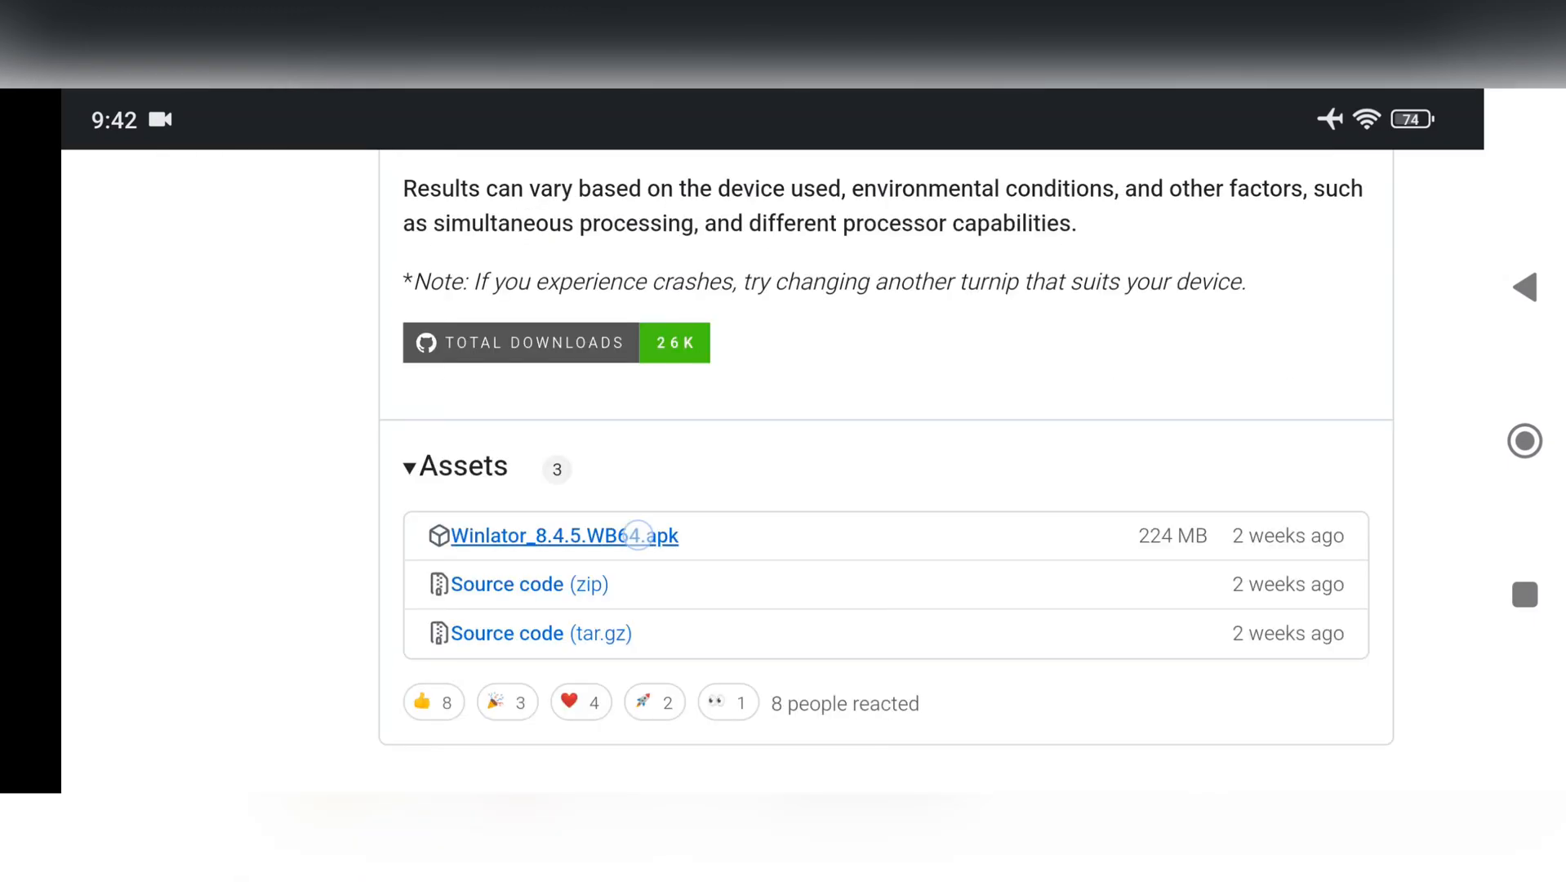
# Step: Download Winlator_8.4.5.WB64.apk and confirm installing it
pyautogui.click(563, 535)
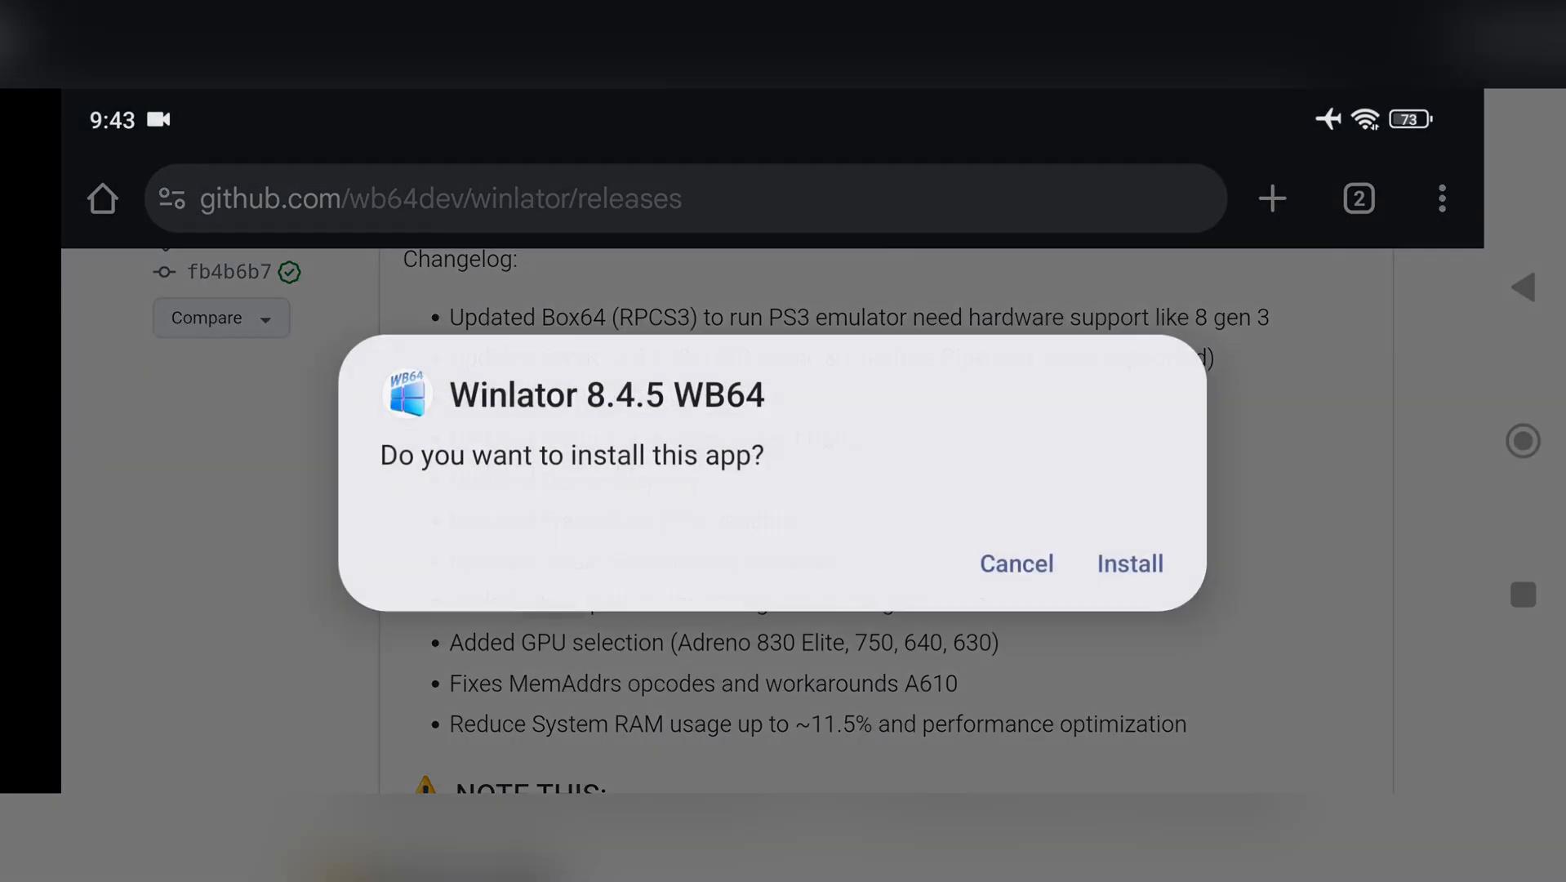
pyautogui.click(1130, 563)
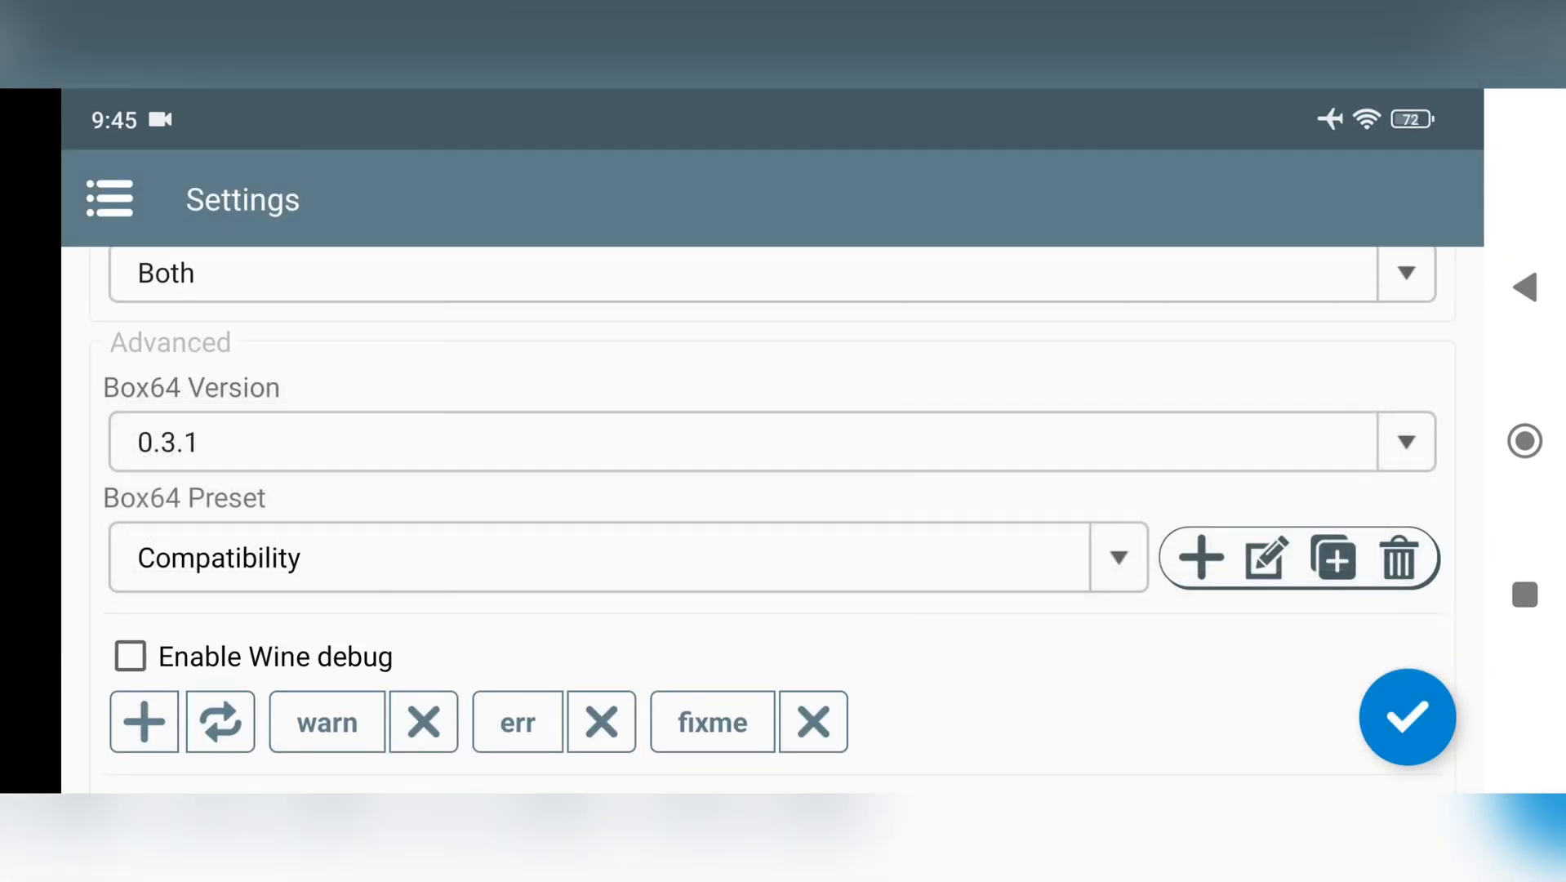
# Step: Set the Box64 preset to Performance (Gaming Mode) and go to the empty Containers page
pyautogui.click(1118, 557)
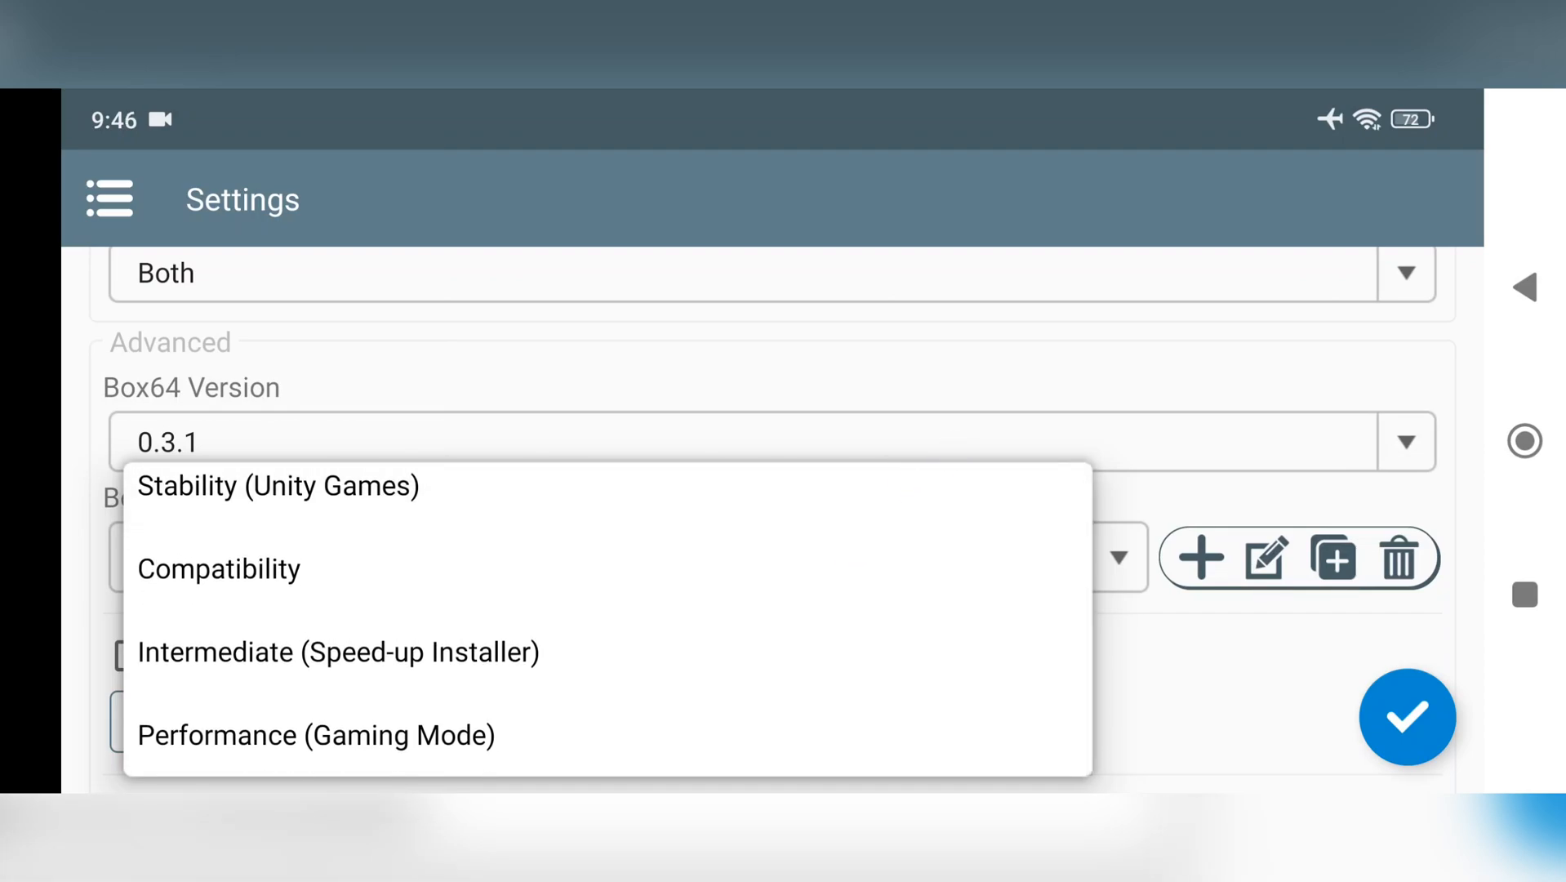
pyautogui.click(315, 735)
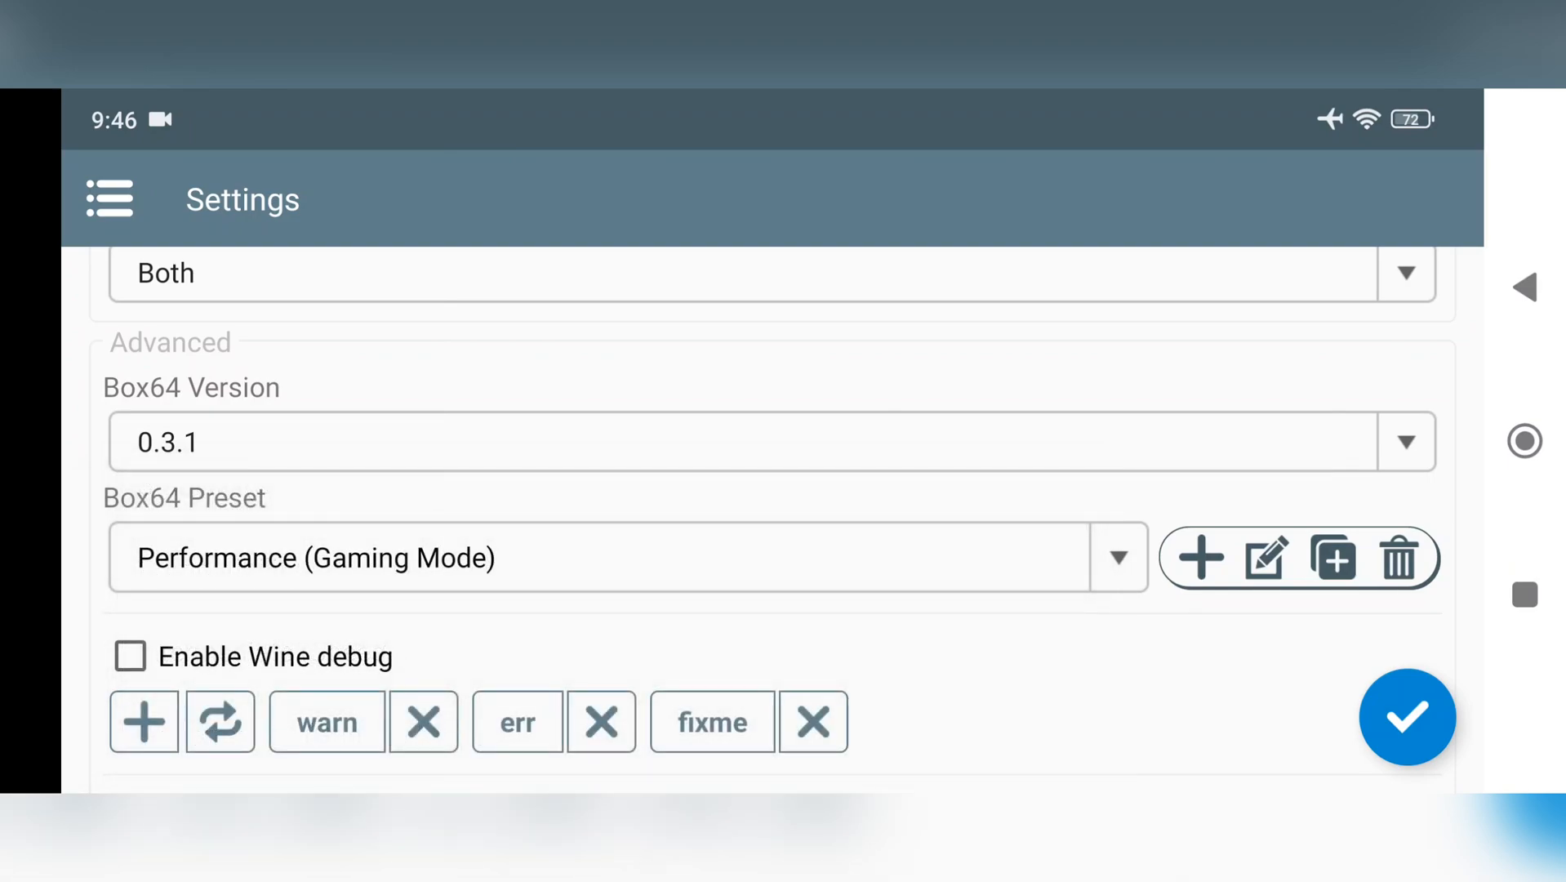
pyautogui.scroll(-3)
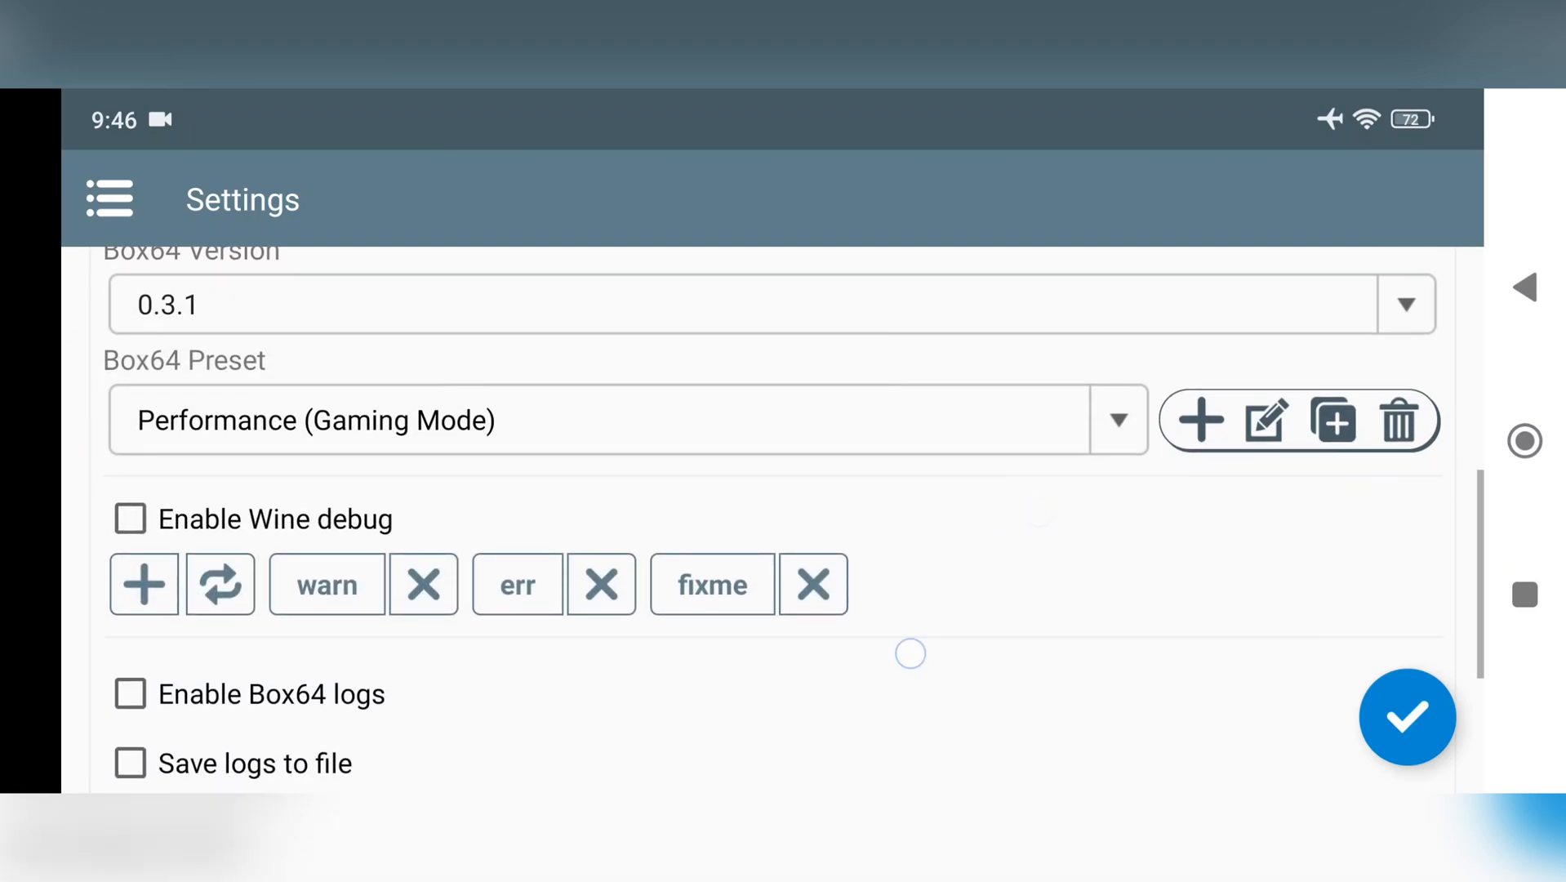
pyautogui.click(1407, 717)
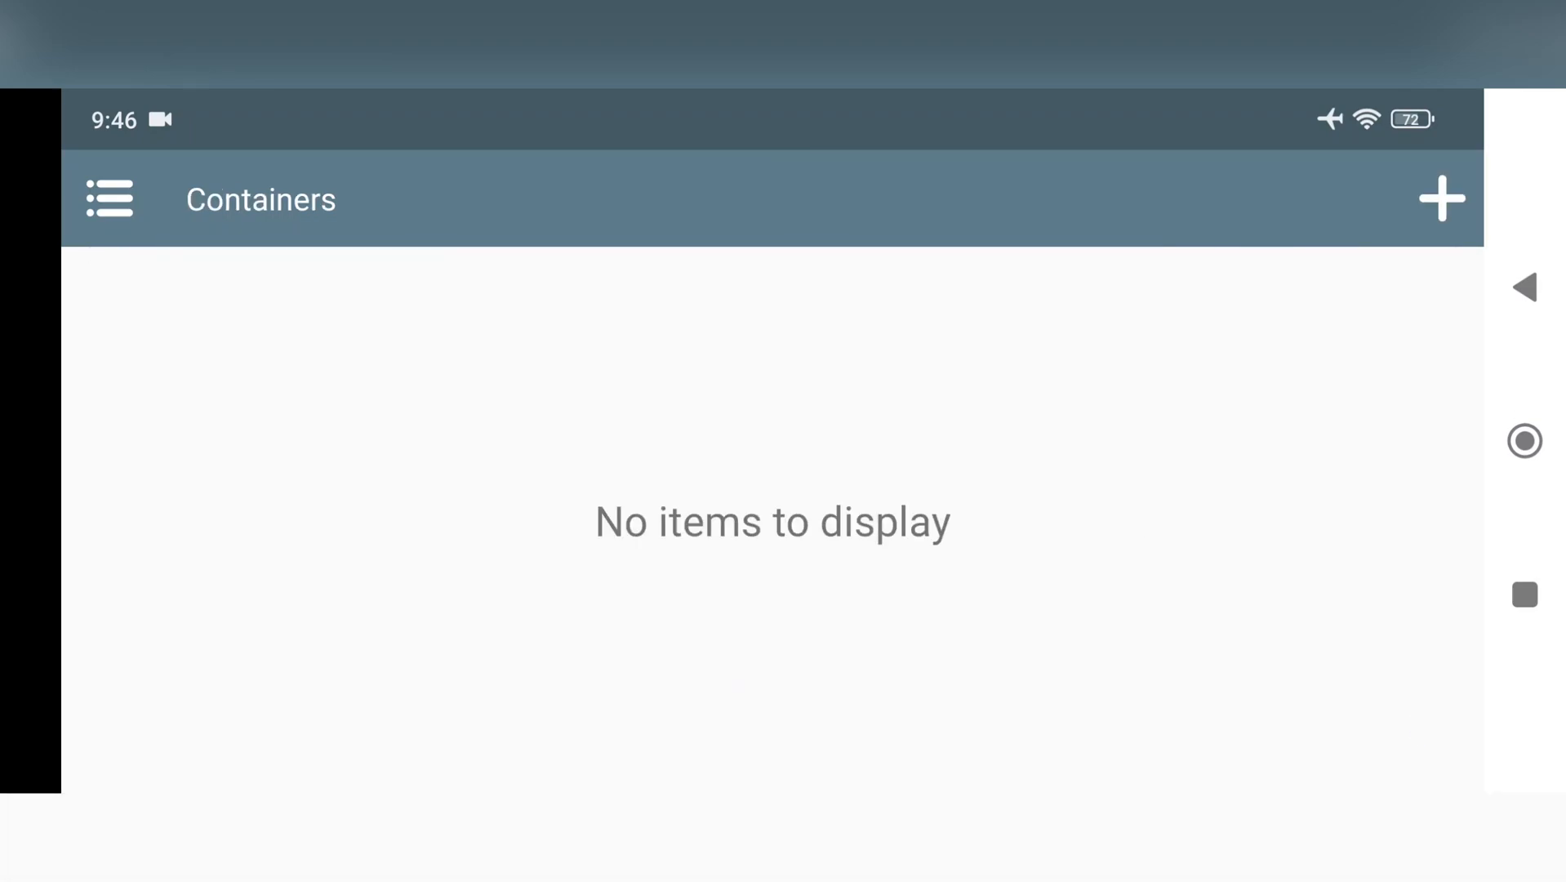
# Step: Start a new container and choose PulseAudio as its audio driver
pyautogui.click(1442, 198)
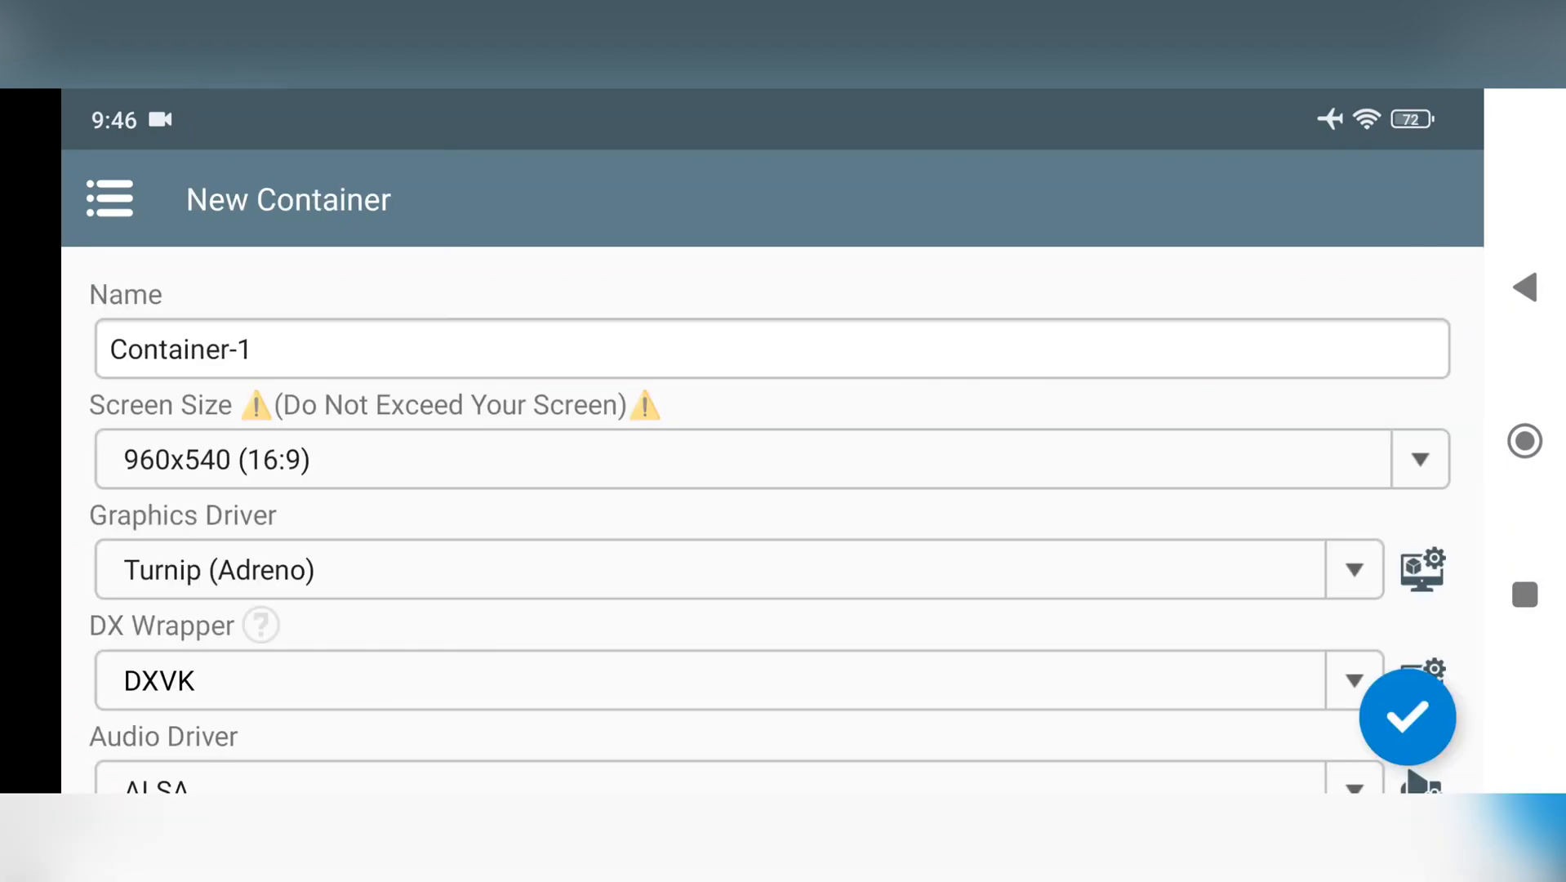
pyautogui.click(768, 459)
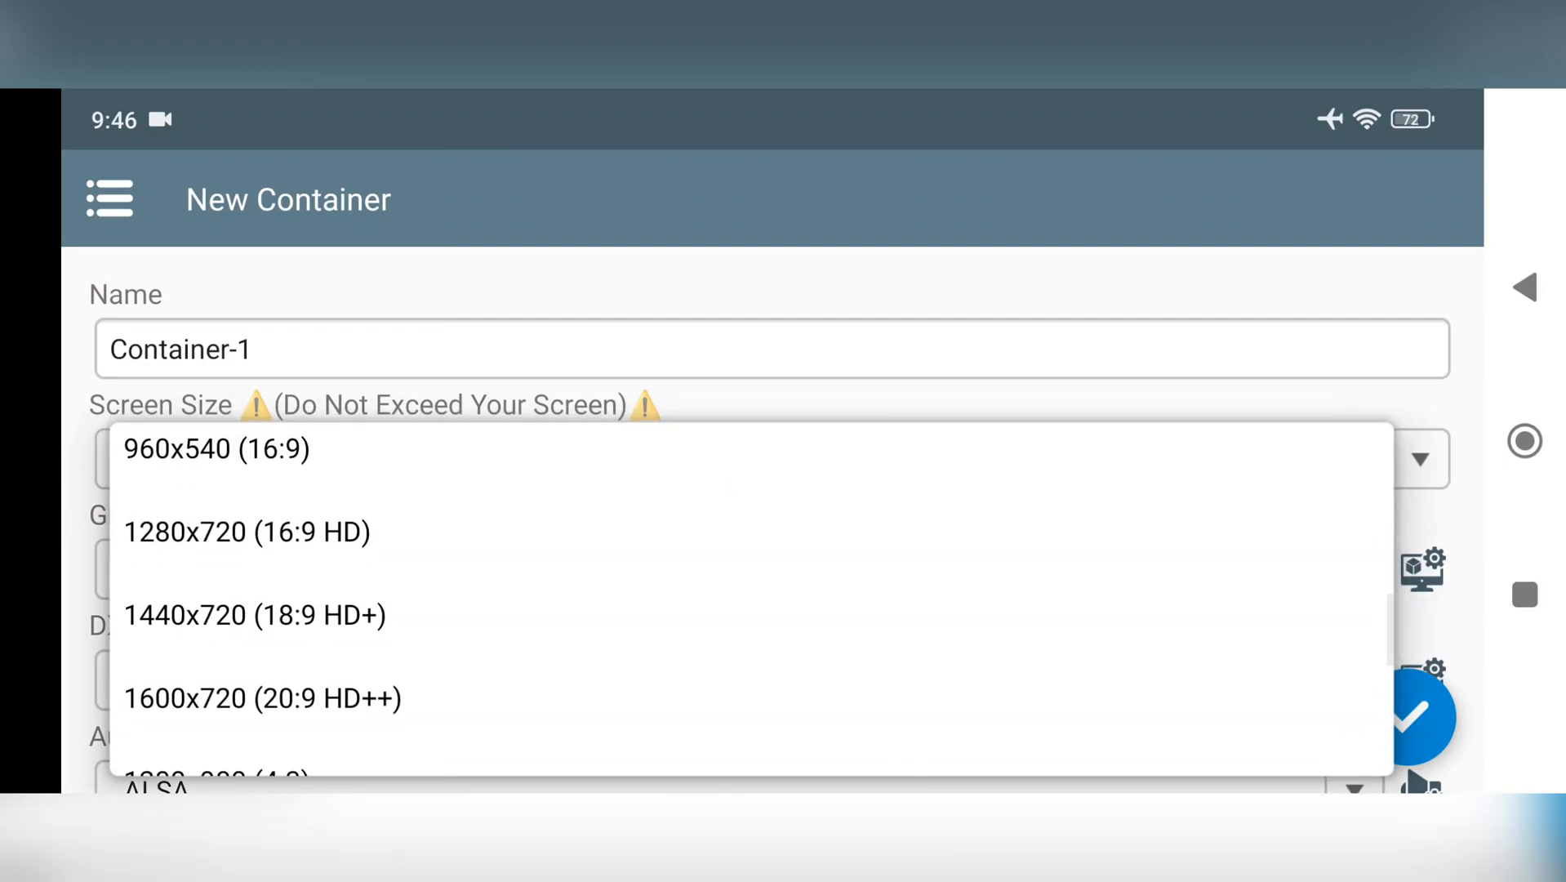
pyautogui.scroll(-3)
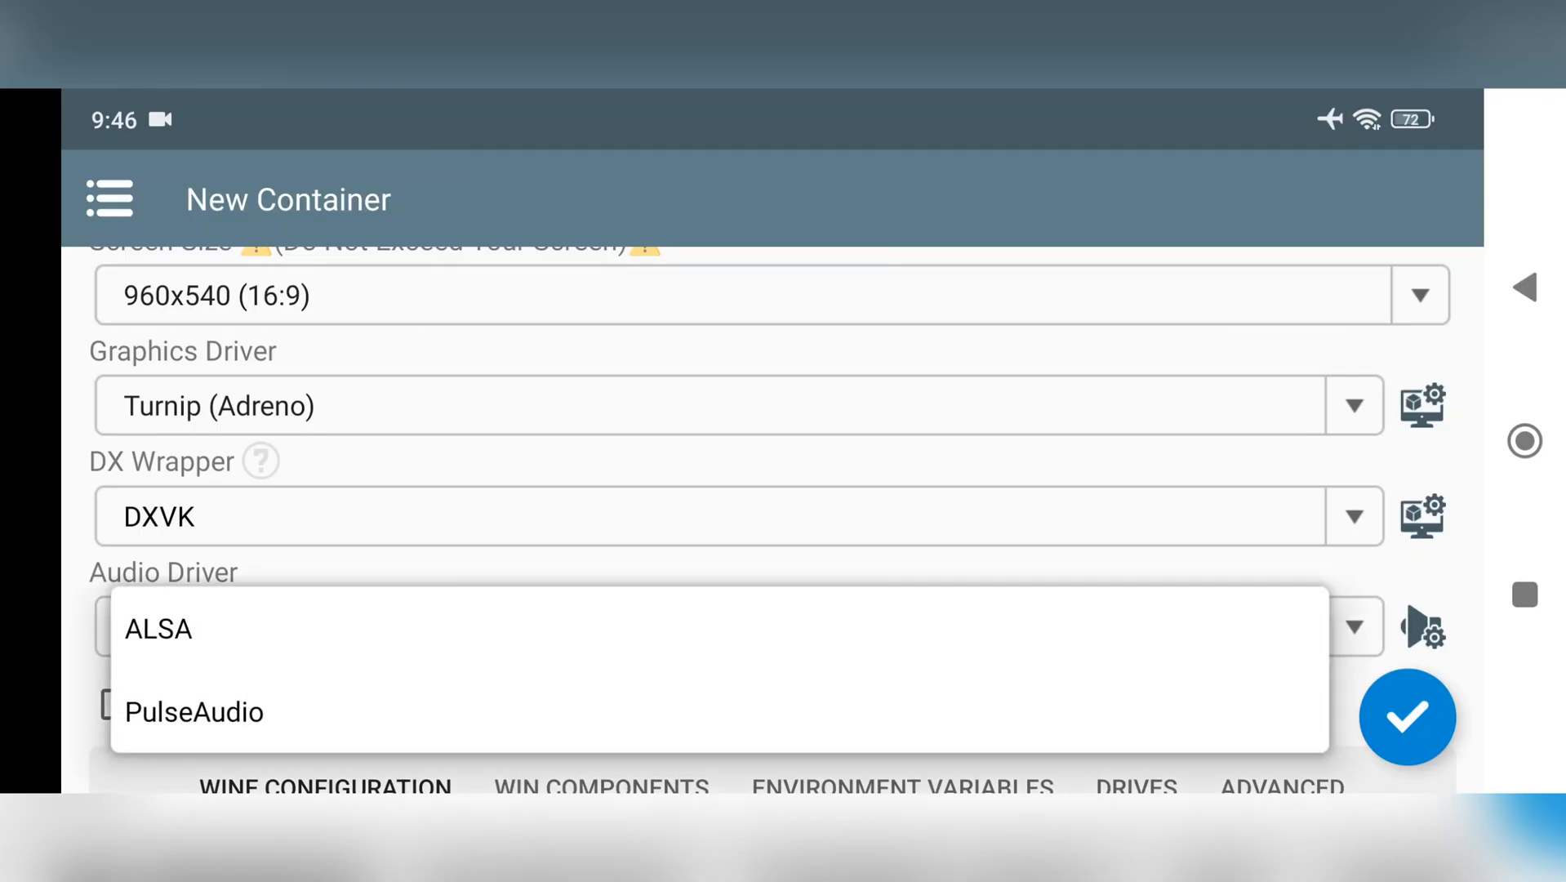
pyautogui.click(194, 711)
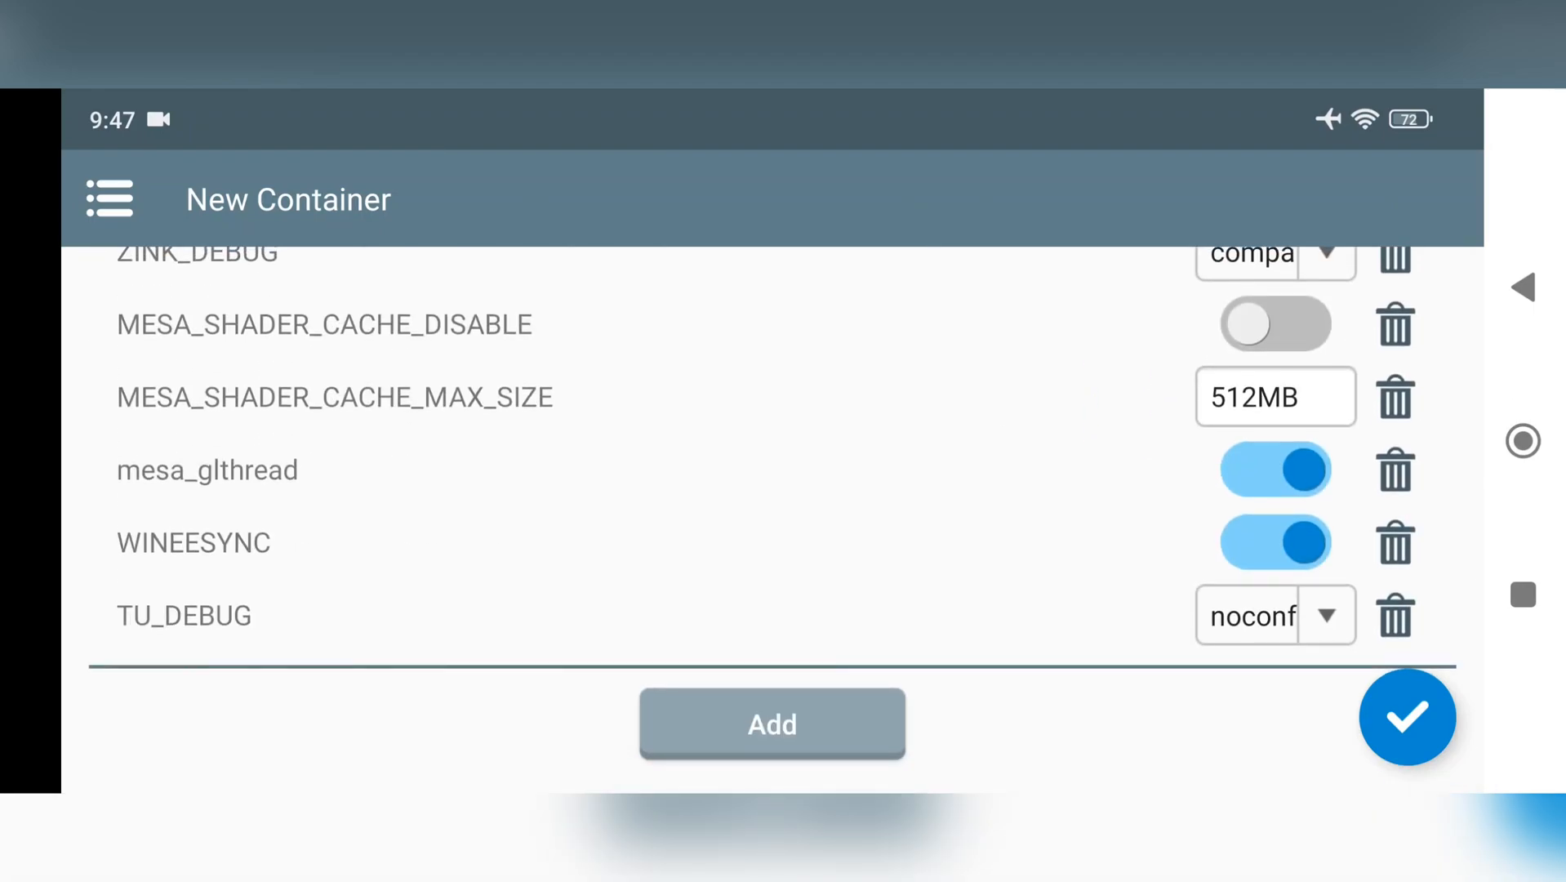
# Step: Set the container to Windows 10 with aggressive startup and save it
pyautogui.click(771, 724)
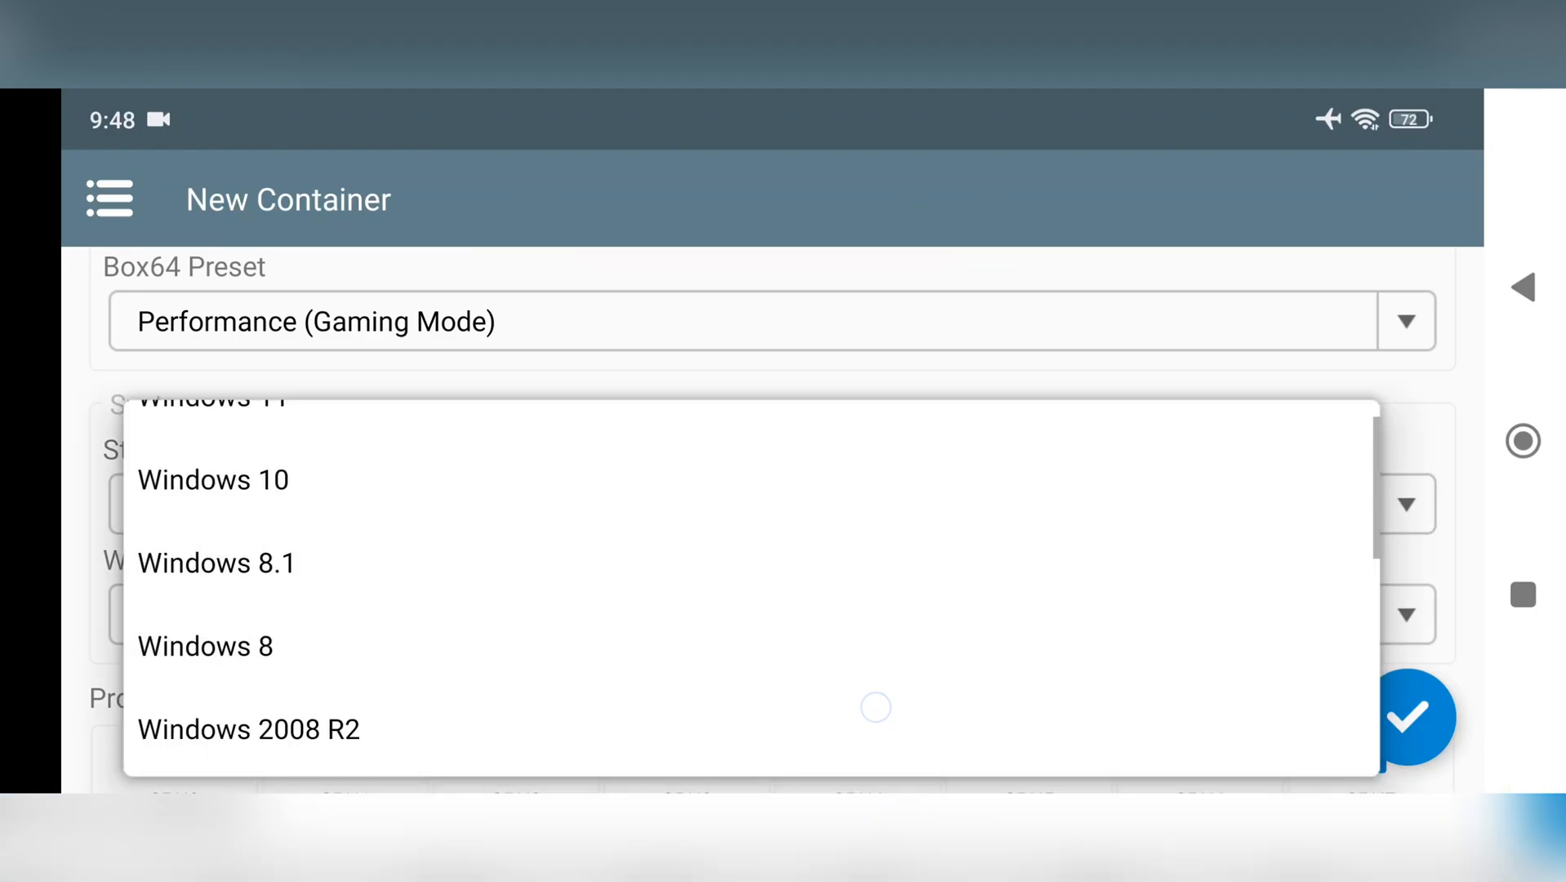
pyautogui.click(213, 480)
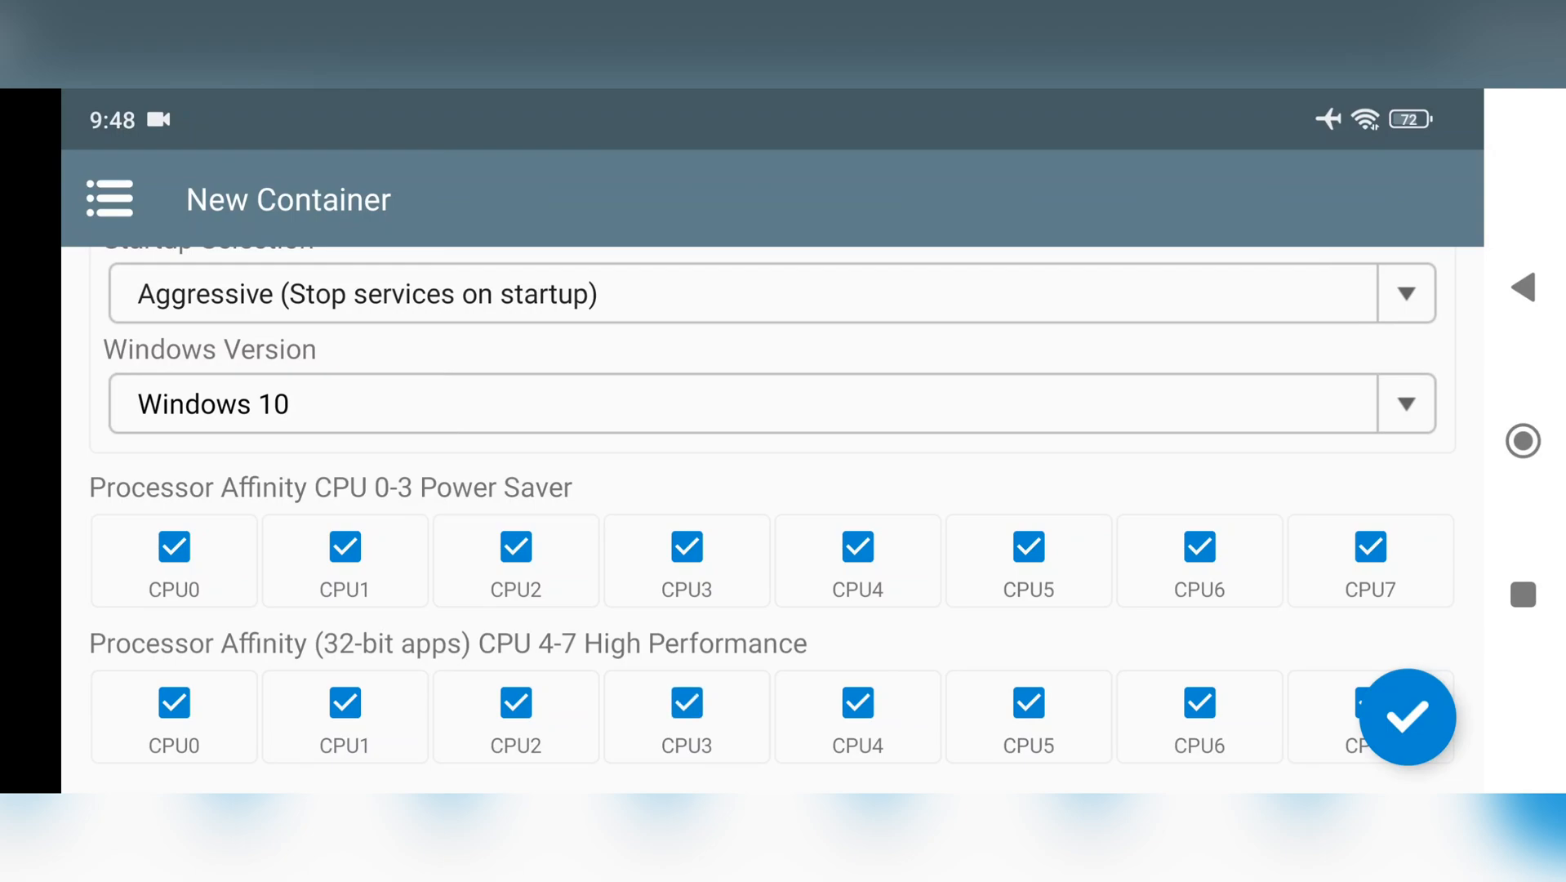
pyautogui.click(1408, 717)
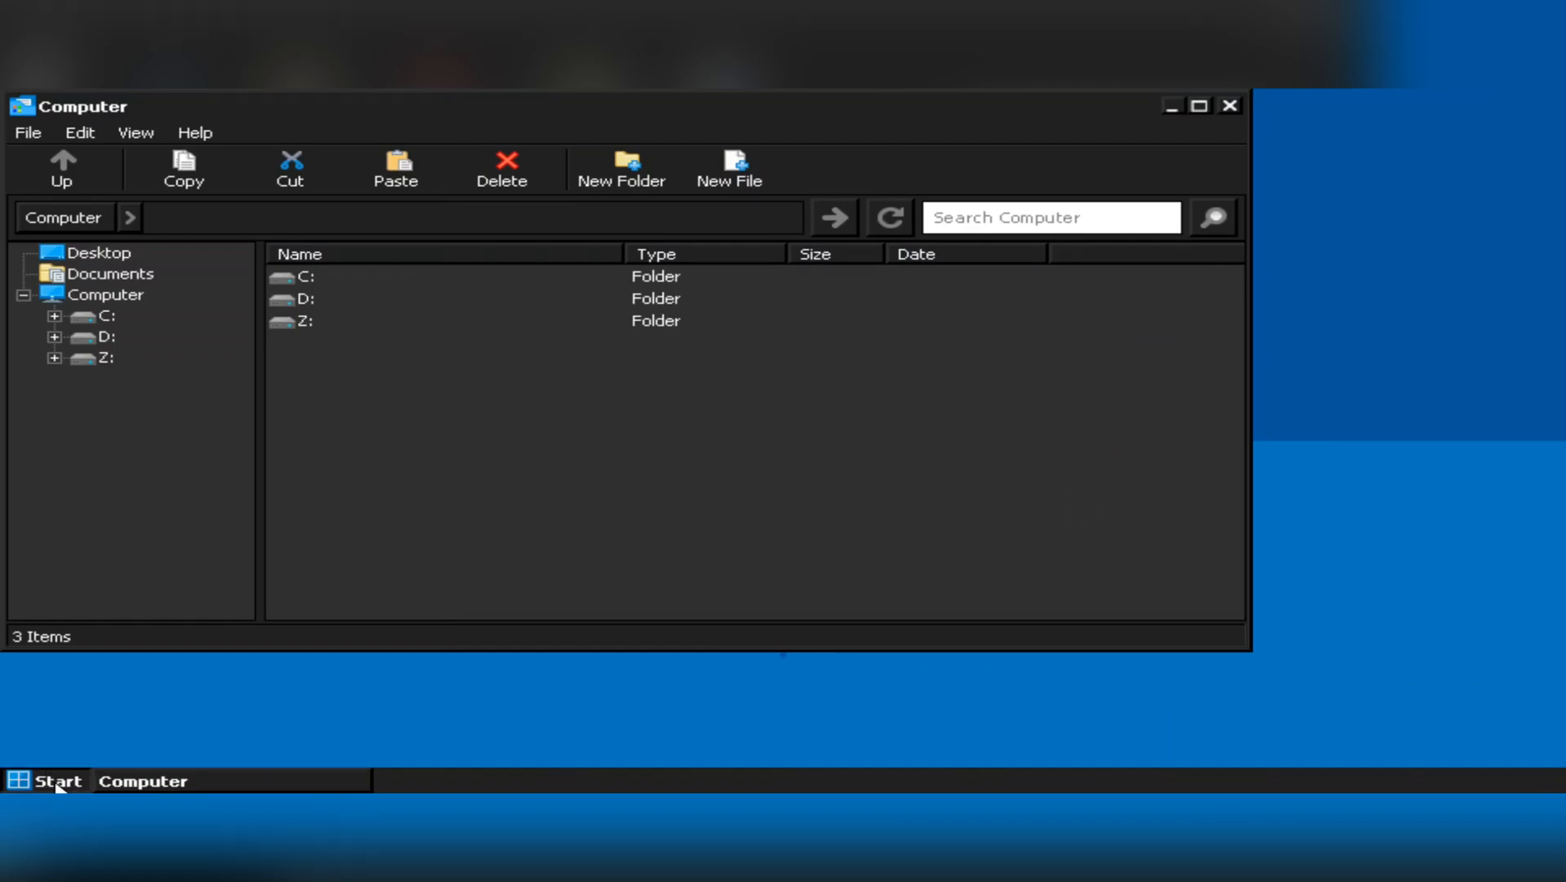
# Step: Bring up the Start menu on the running container's Windows desktop
pyautogui.click(39, 781)
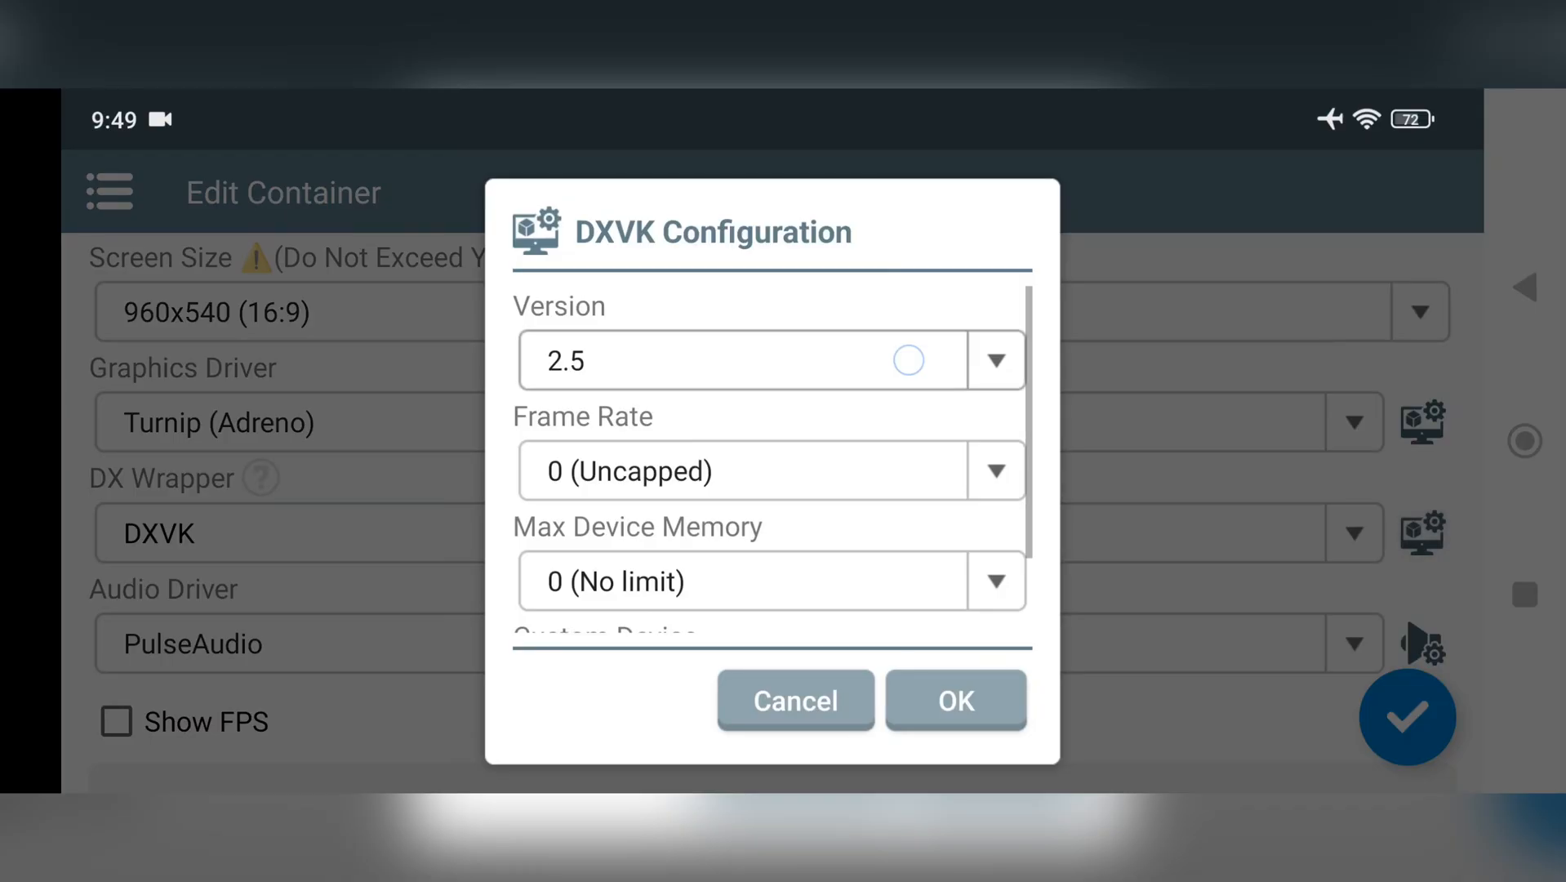
# Step: Switch the container's DXVK version from 2.5 to 2.4.1 and confirm
pyautogui.click(769, 361)
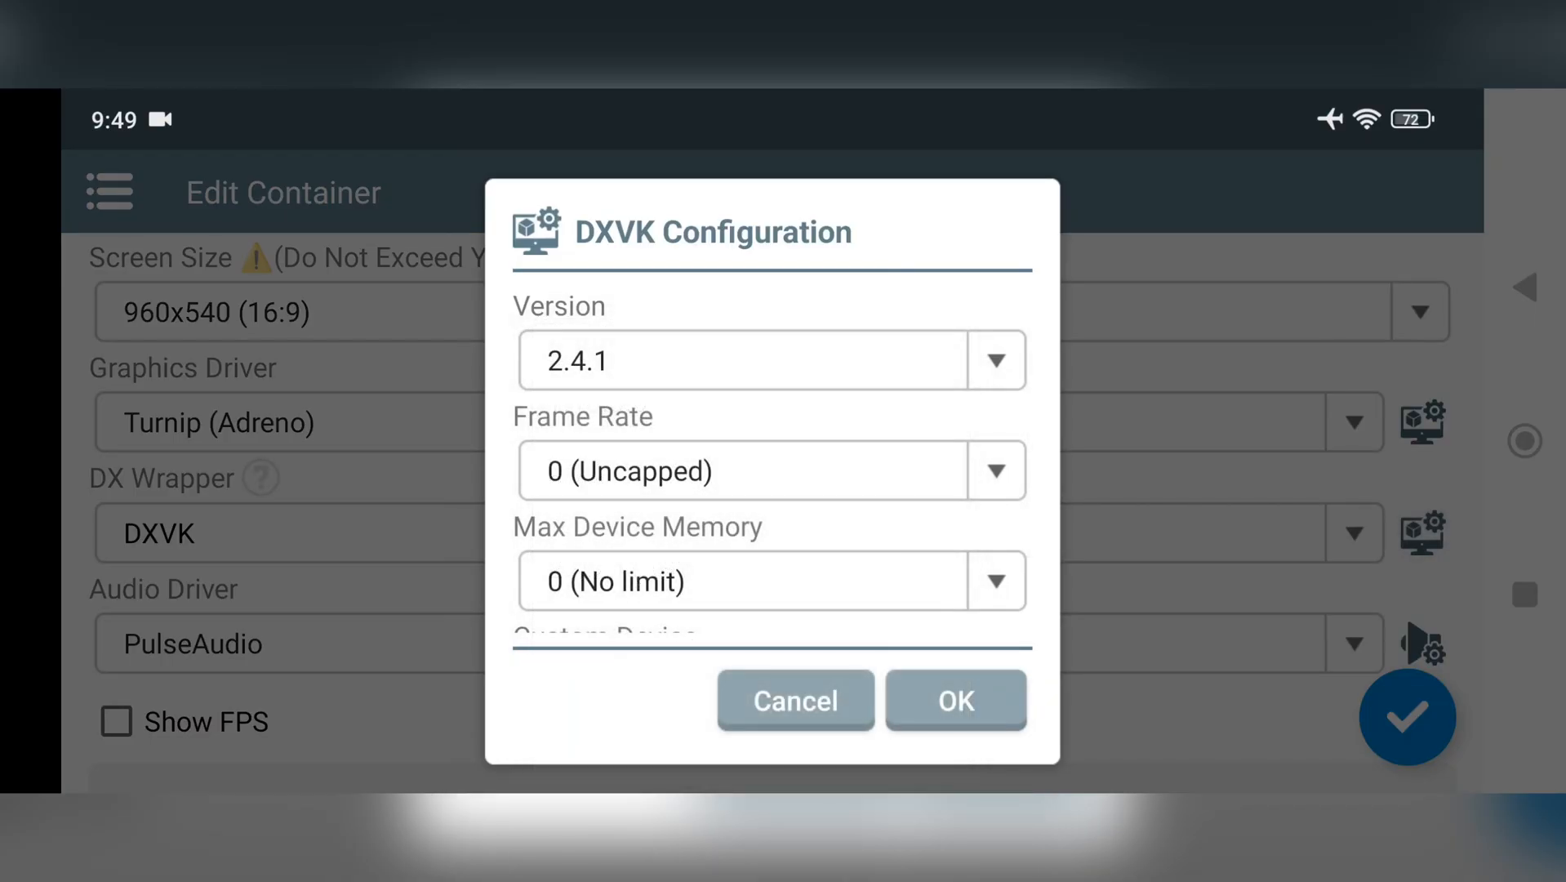
pyautogui.click(952, 701)
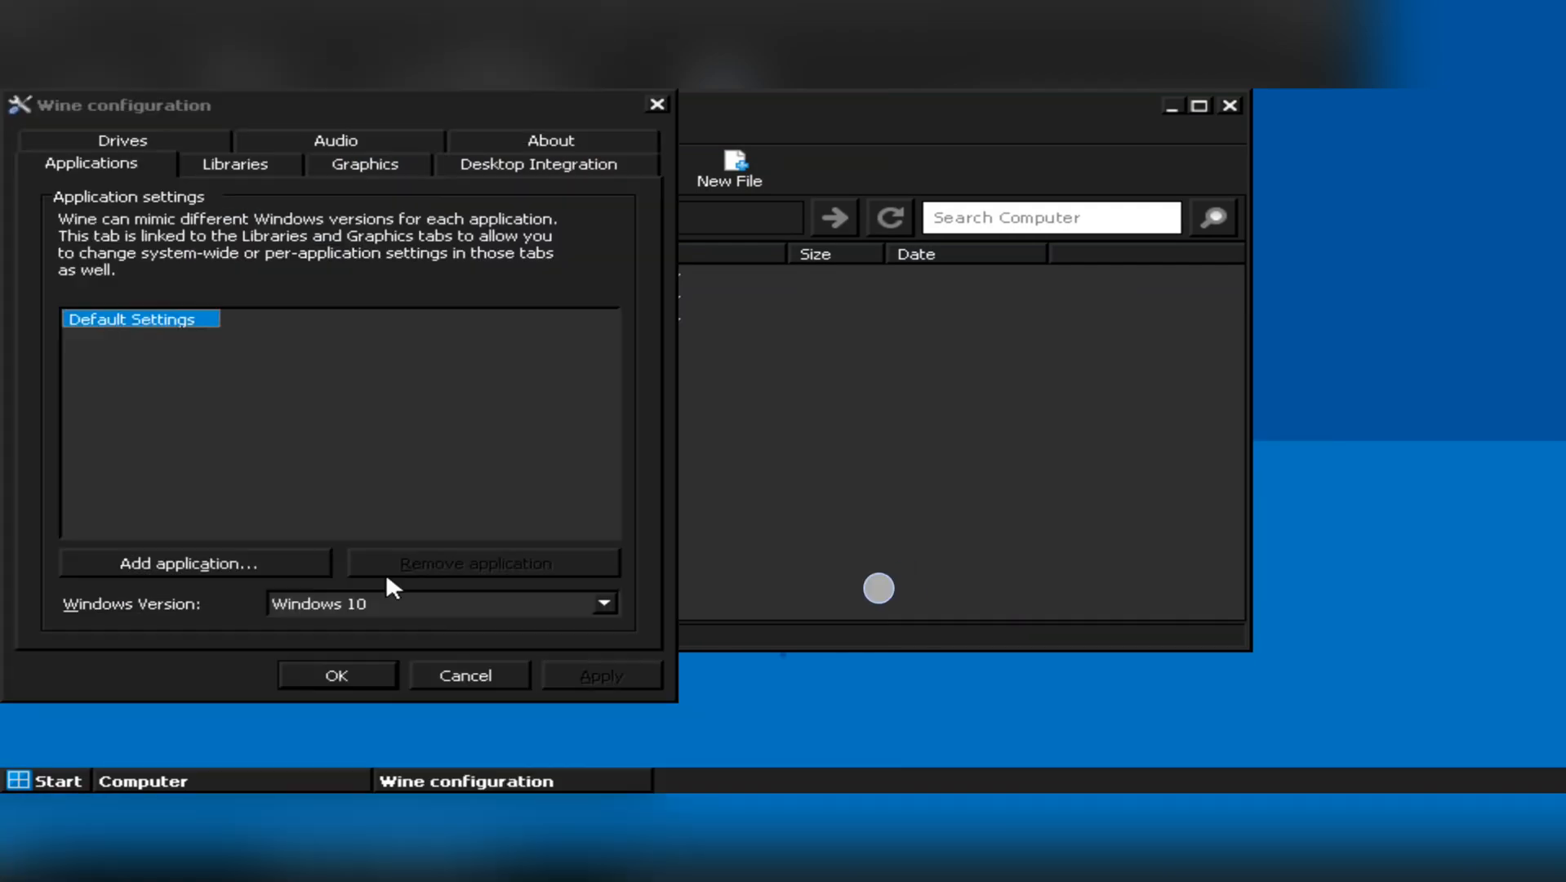
# Step: Accept the Windows 10 Wine configuration and enter the Far Cry 4 folder on D:
pyautogui.click(235, 164)
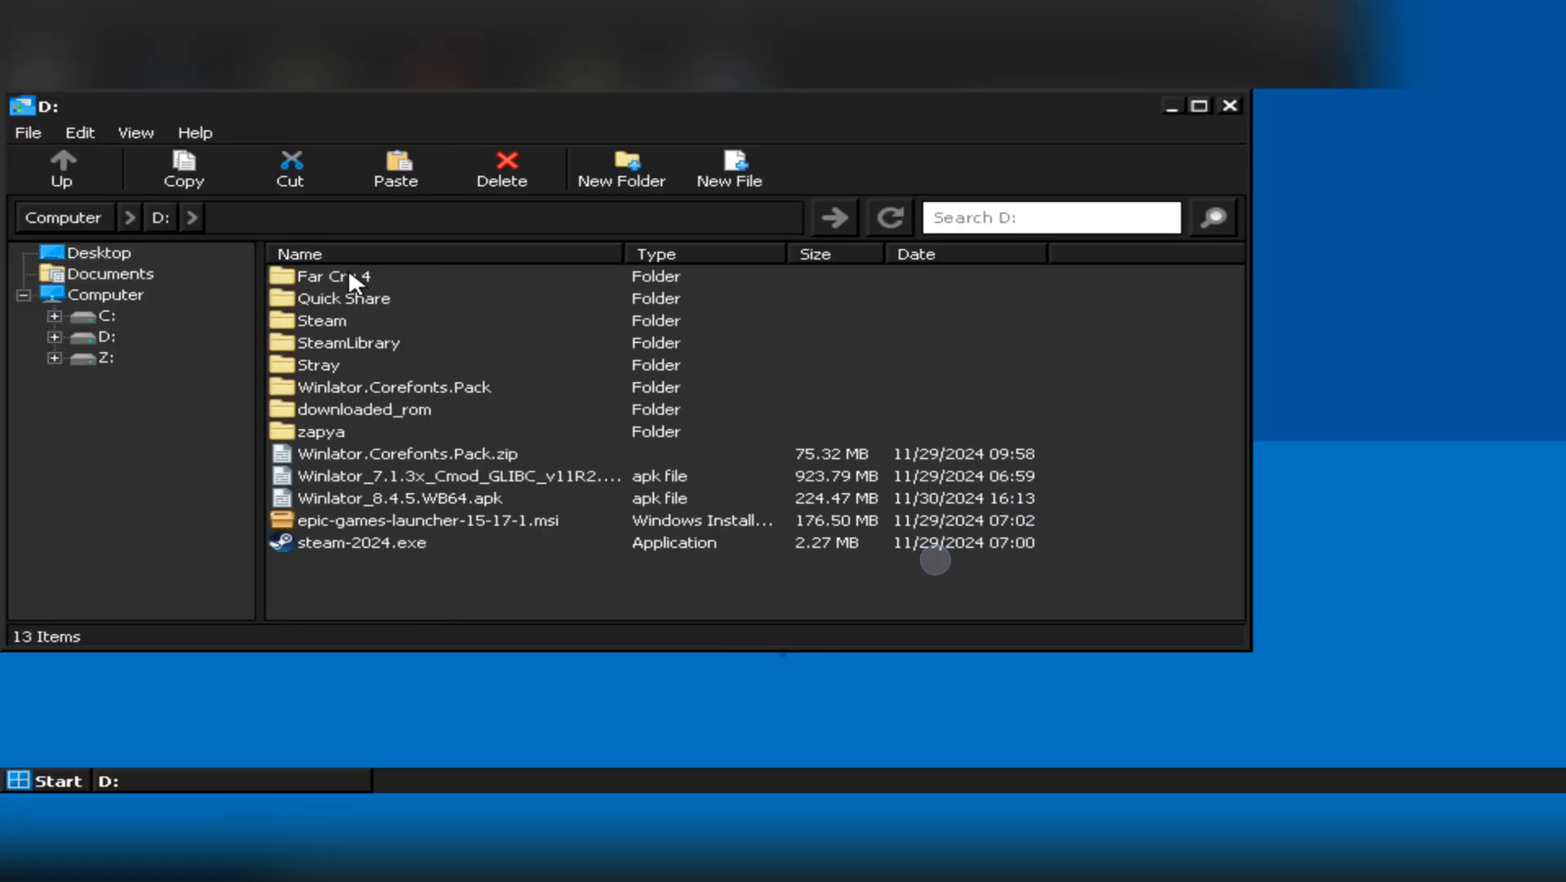
pyautogui.doubleClick(333, 276)
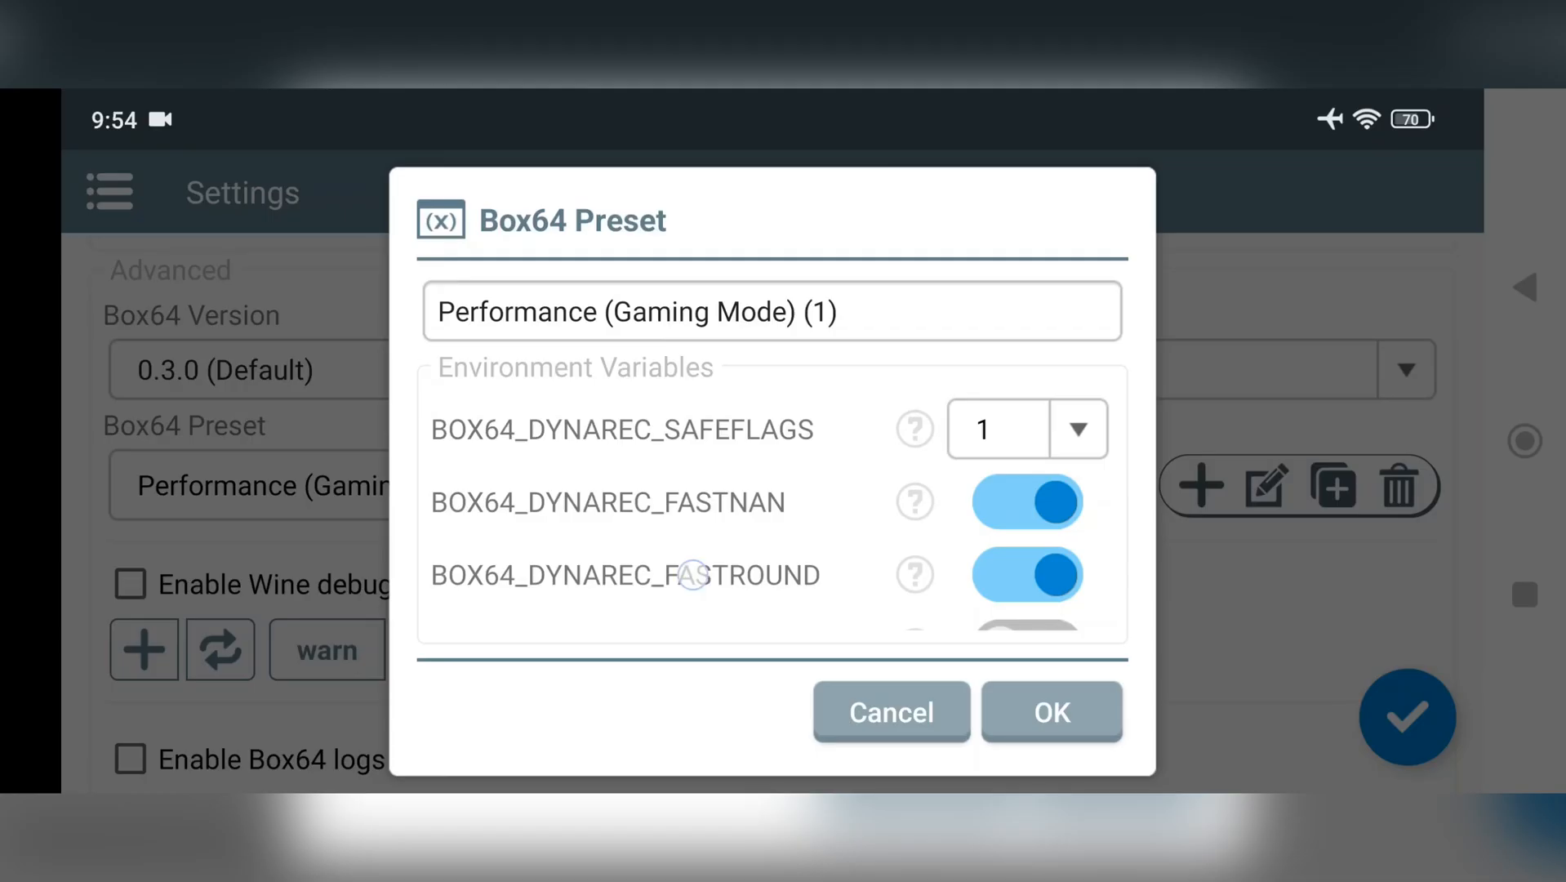
# Step: Review the Box64 preset variables and set the FarCry4 shortcut's DXVK version to 1.10.3
pyautogui.scroll(-3)
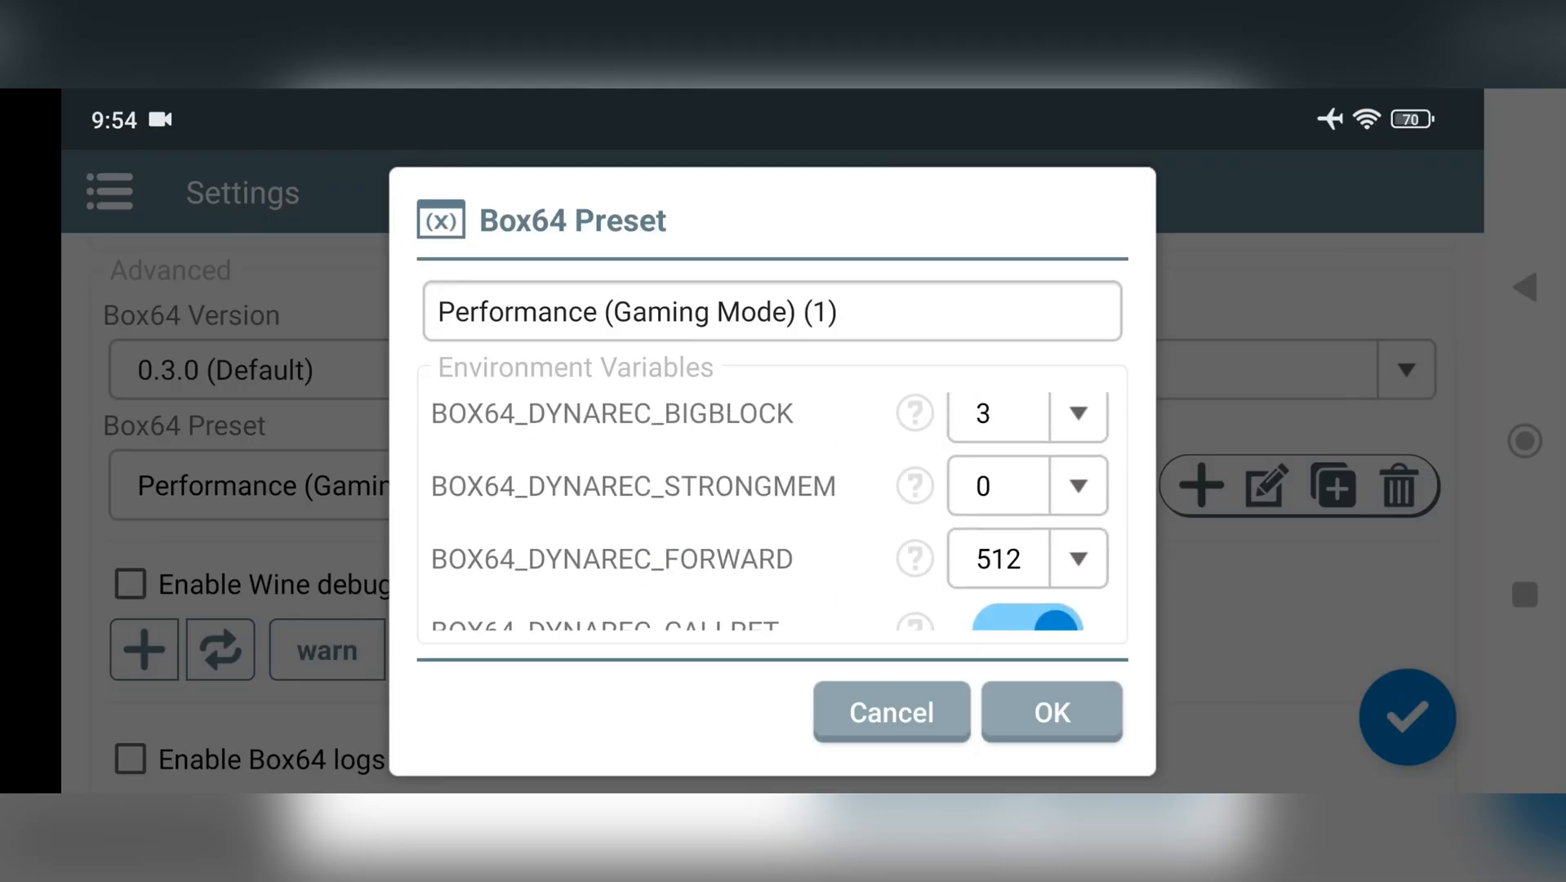
pyautogui.scroll(-3)
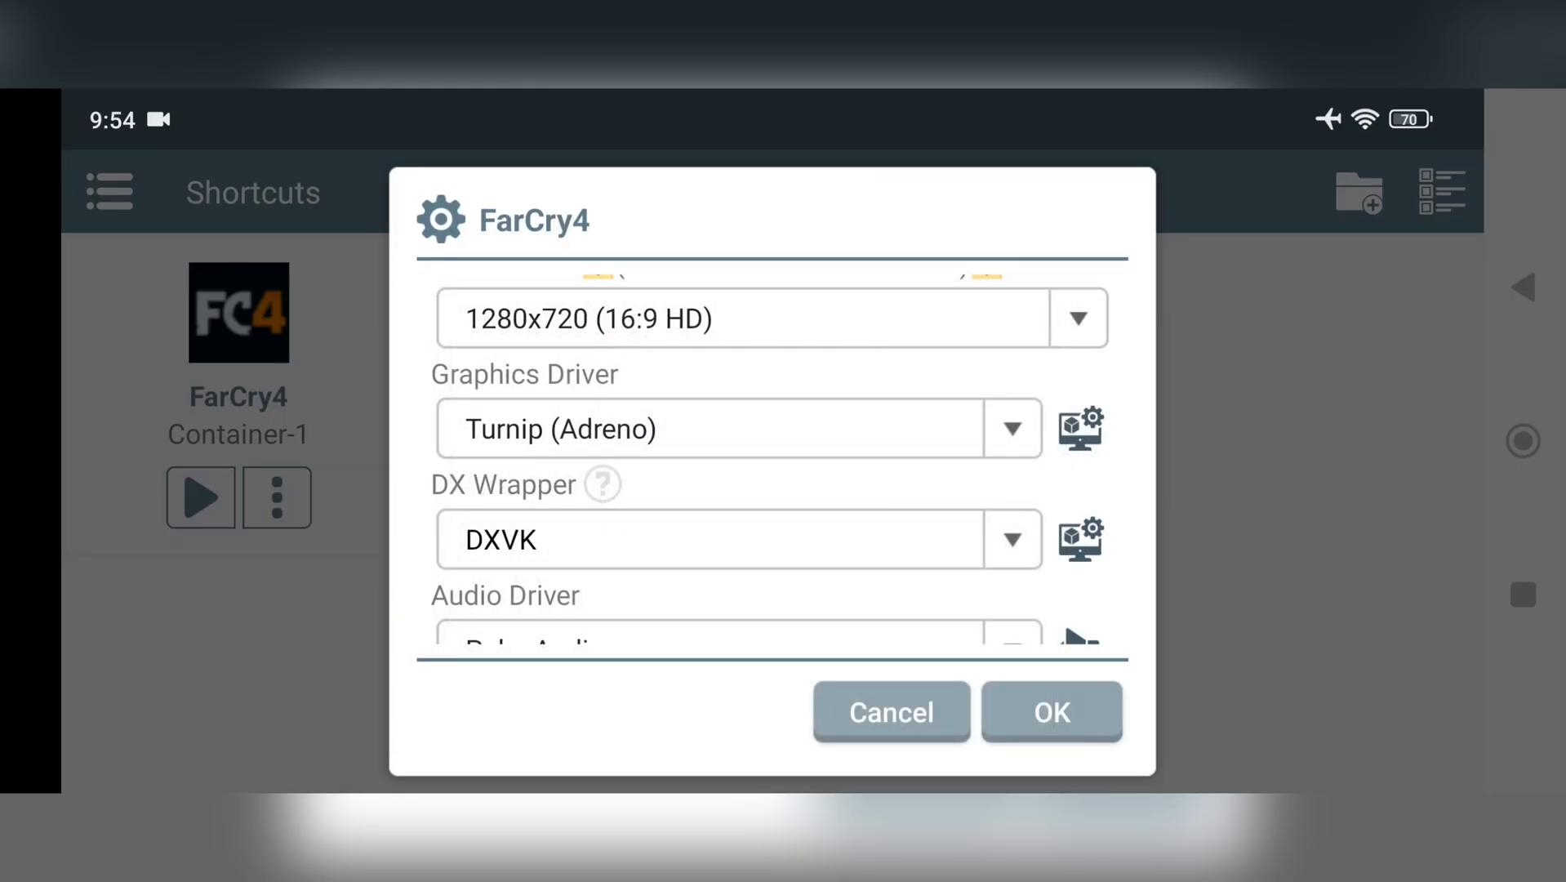
pyautogui.click(1079, 428)
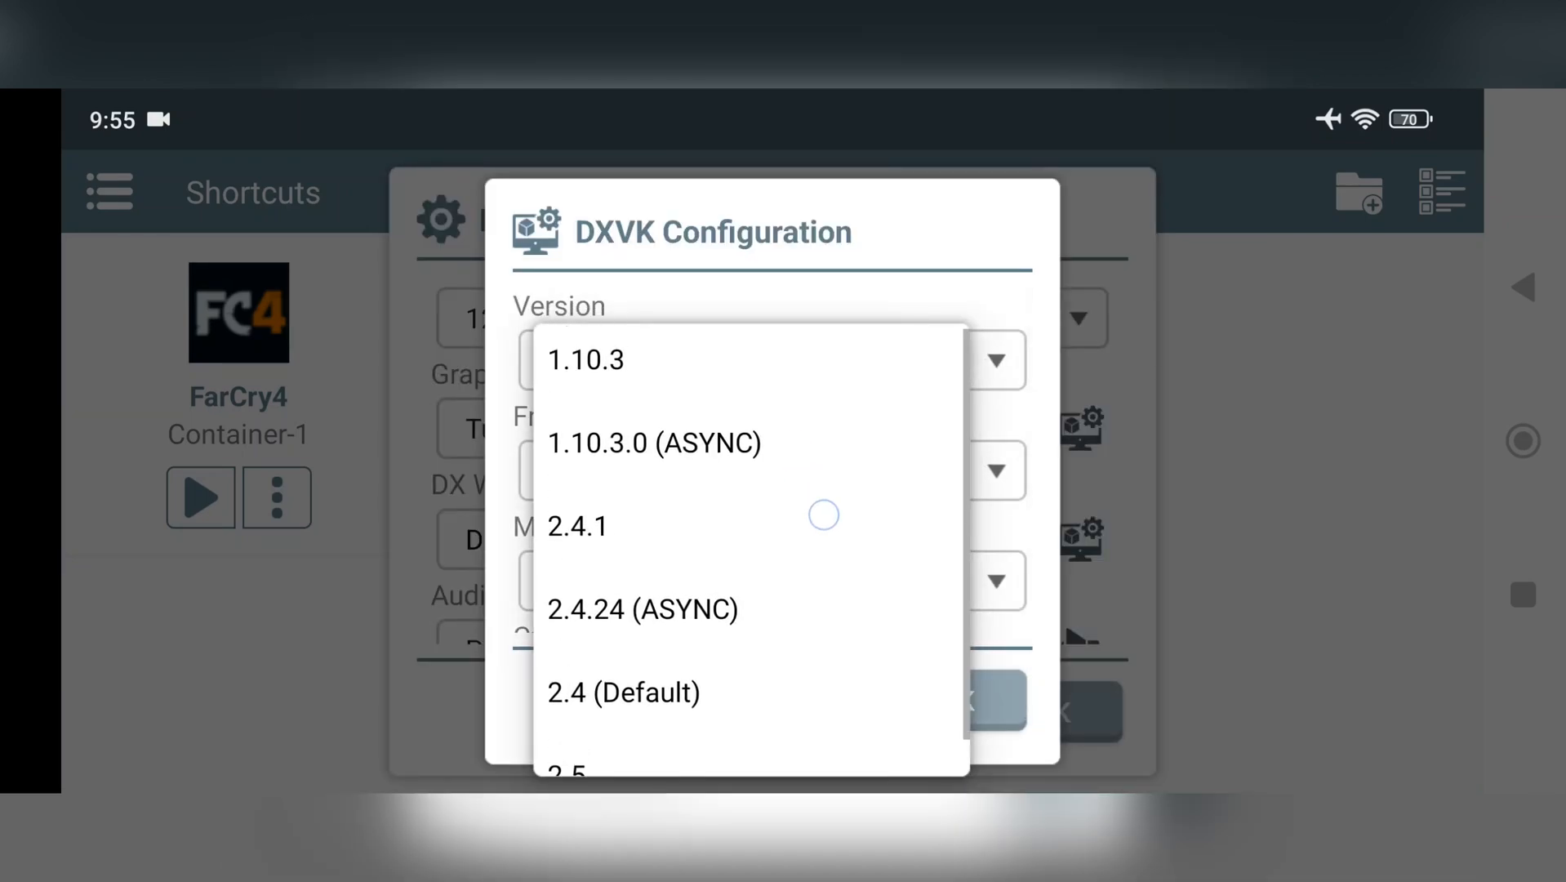
pyautogui.click(585, 359)
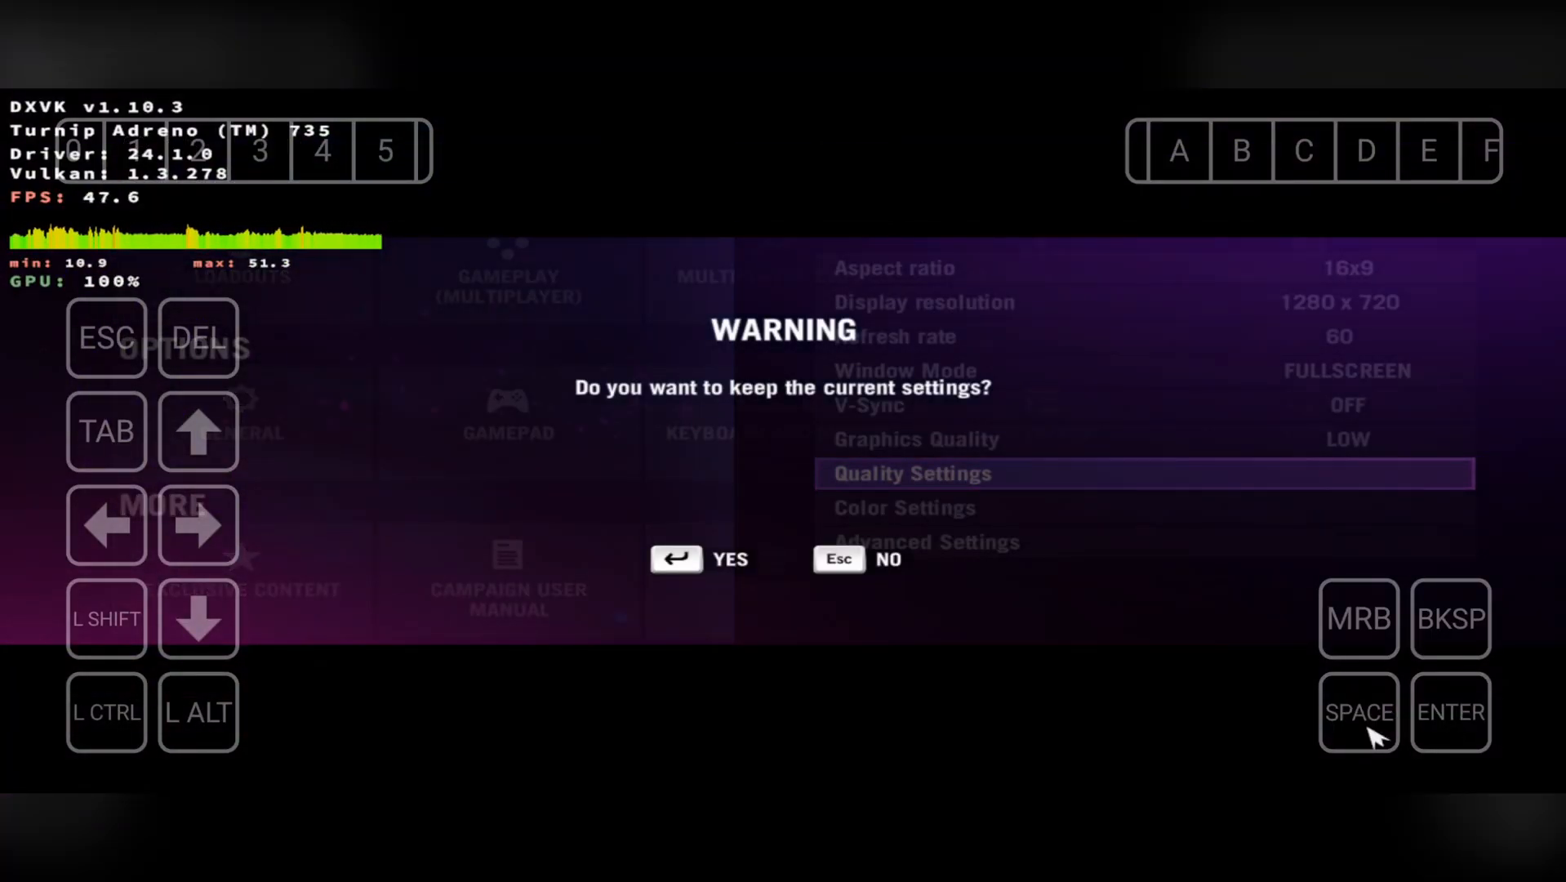
# Step: Keep the 1280x720 low-quality display settings and return to Far Cry 4 gameplay
pyautogui.click(699, 558)
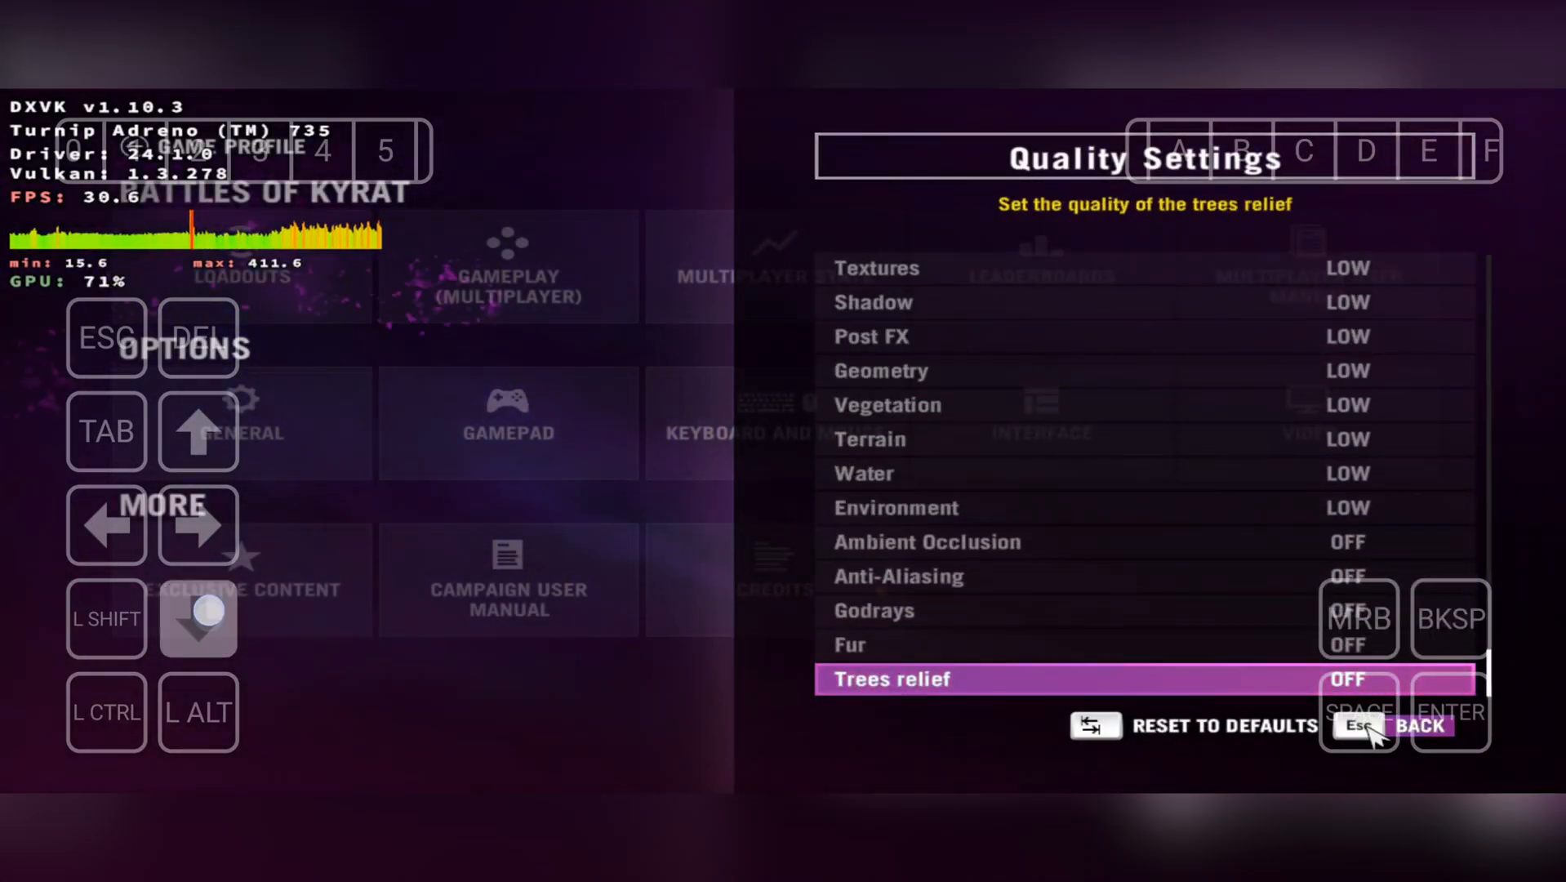
pyautogui.click(1391, 725)
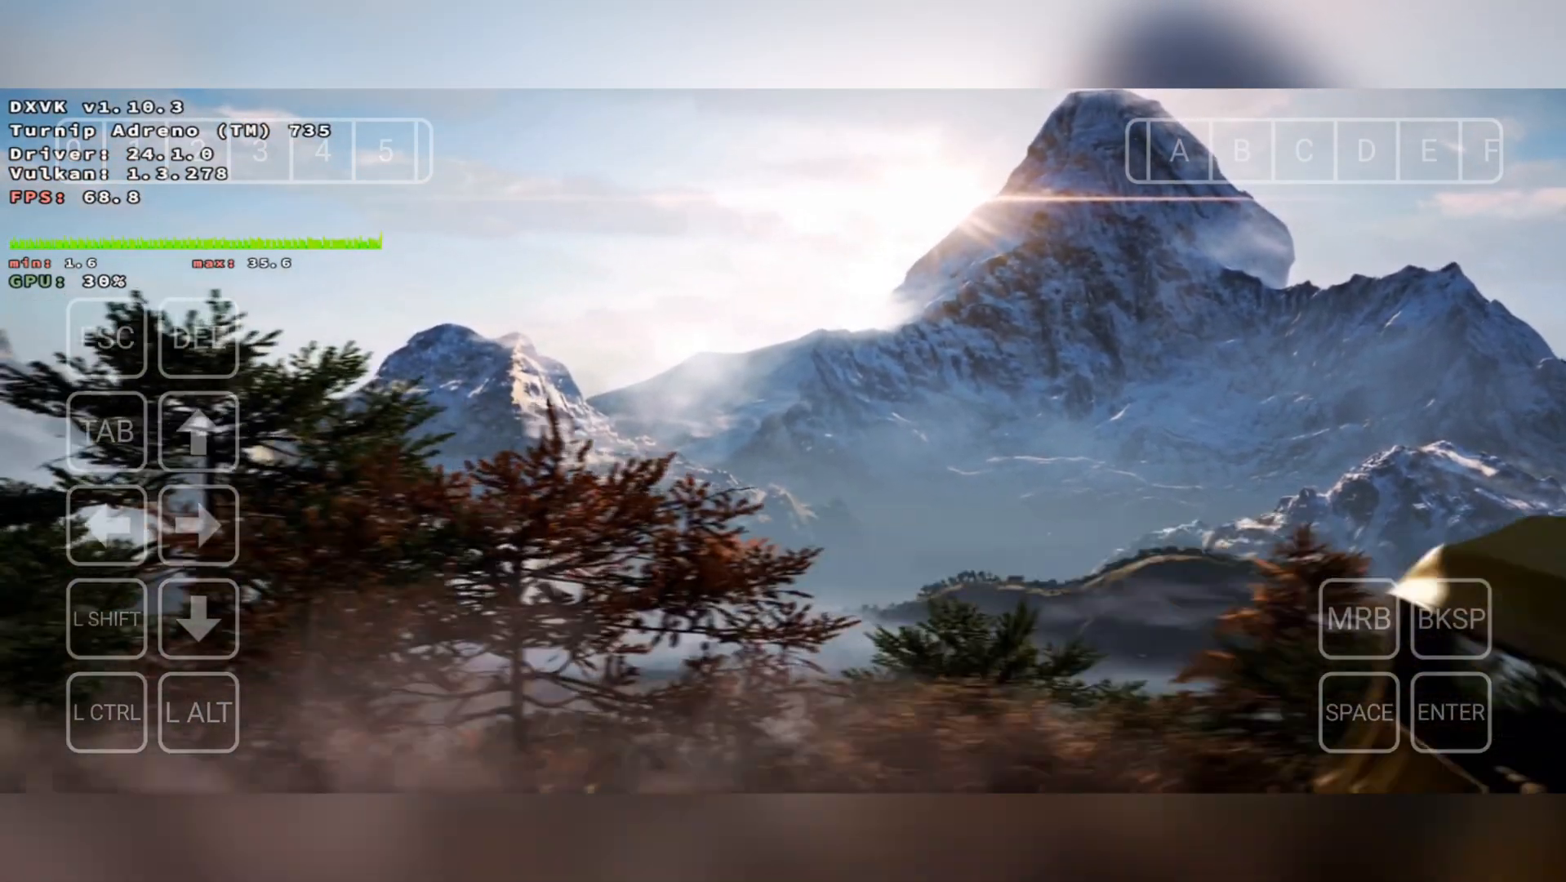